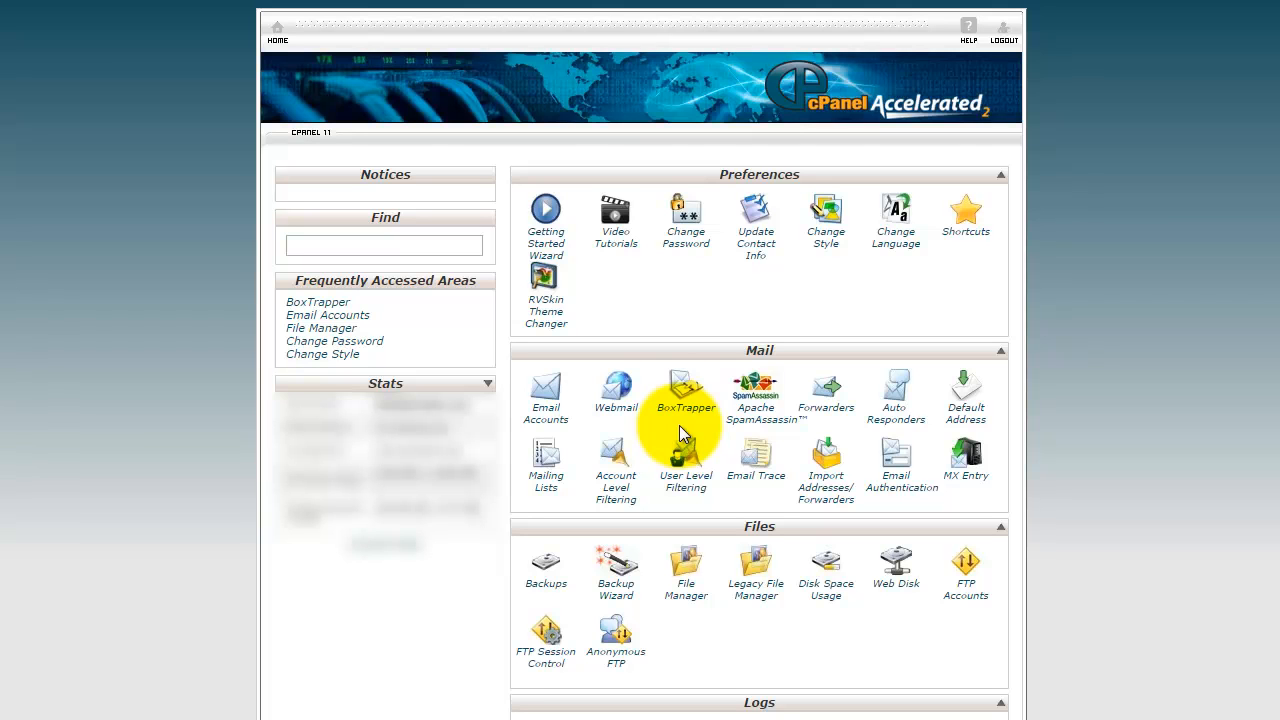
{"action": "mouse_move", "coordinate": [684, 420]}
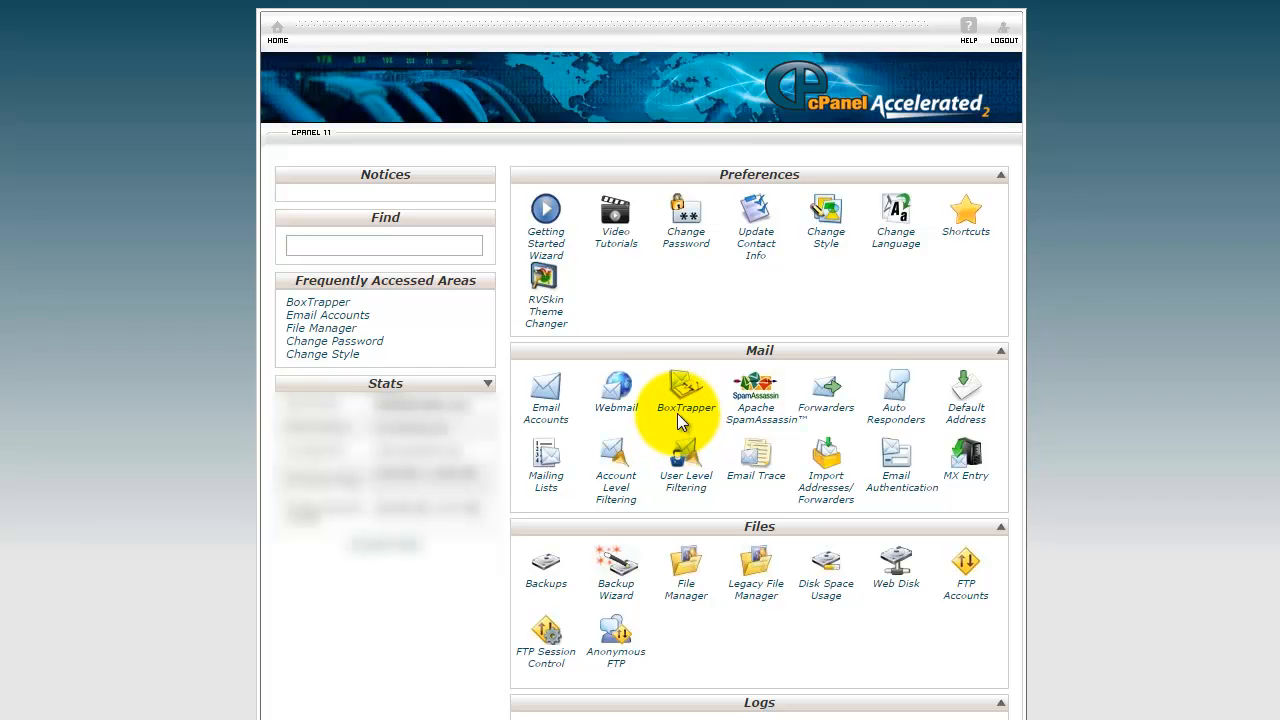
{"action": "mouse_move", "coordinate": [684, 408]}
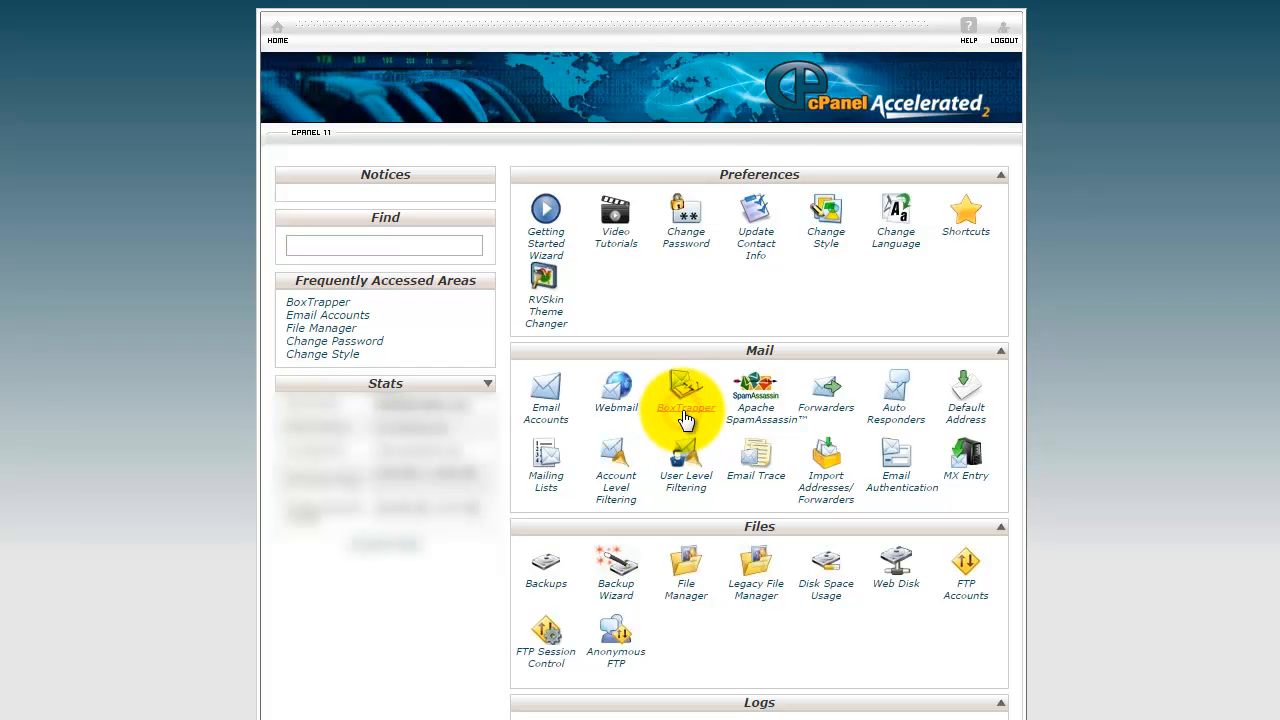
Show the BoxTrapper account list with each email account's protection status
{"action": "left_click", "coordinate": [684, 390]}
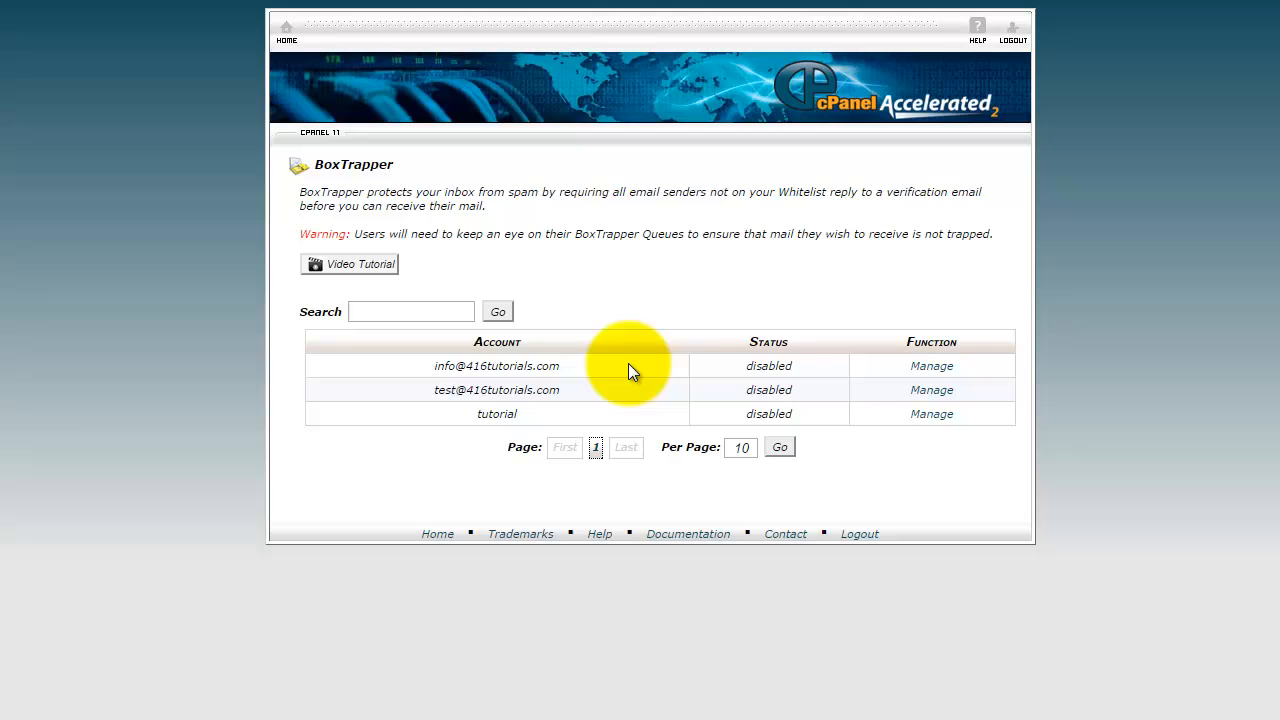
{"action": "mouse_move", "coordinate": [660, 378]}
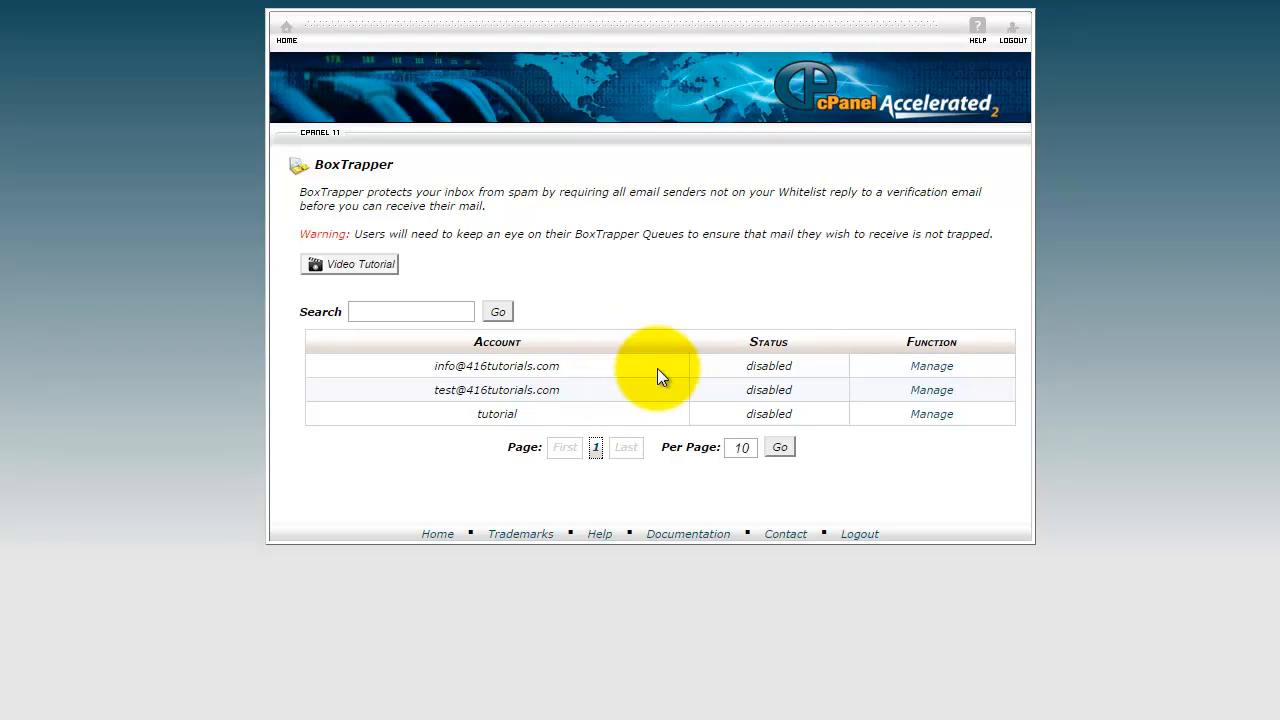
{"action": "mouse_move", "coordinate": [904, 388]}
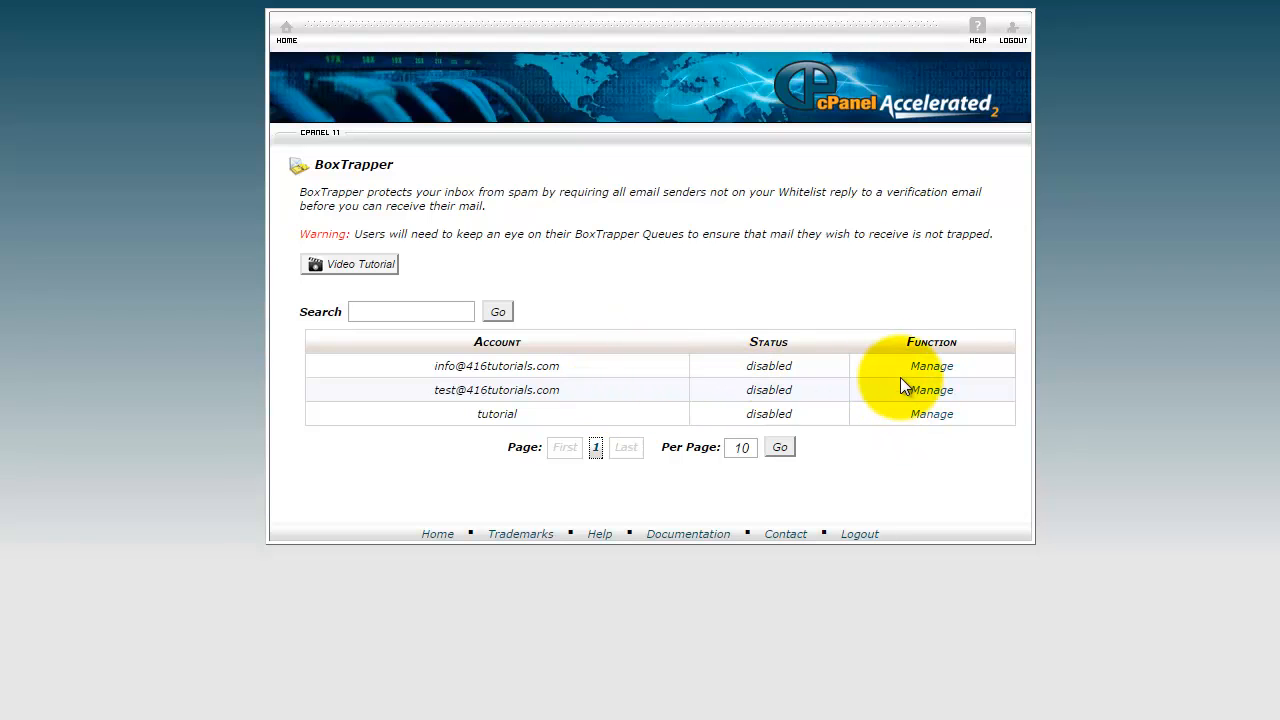
{"action": "mouse_move", "coordinate": [932, 366]}
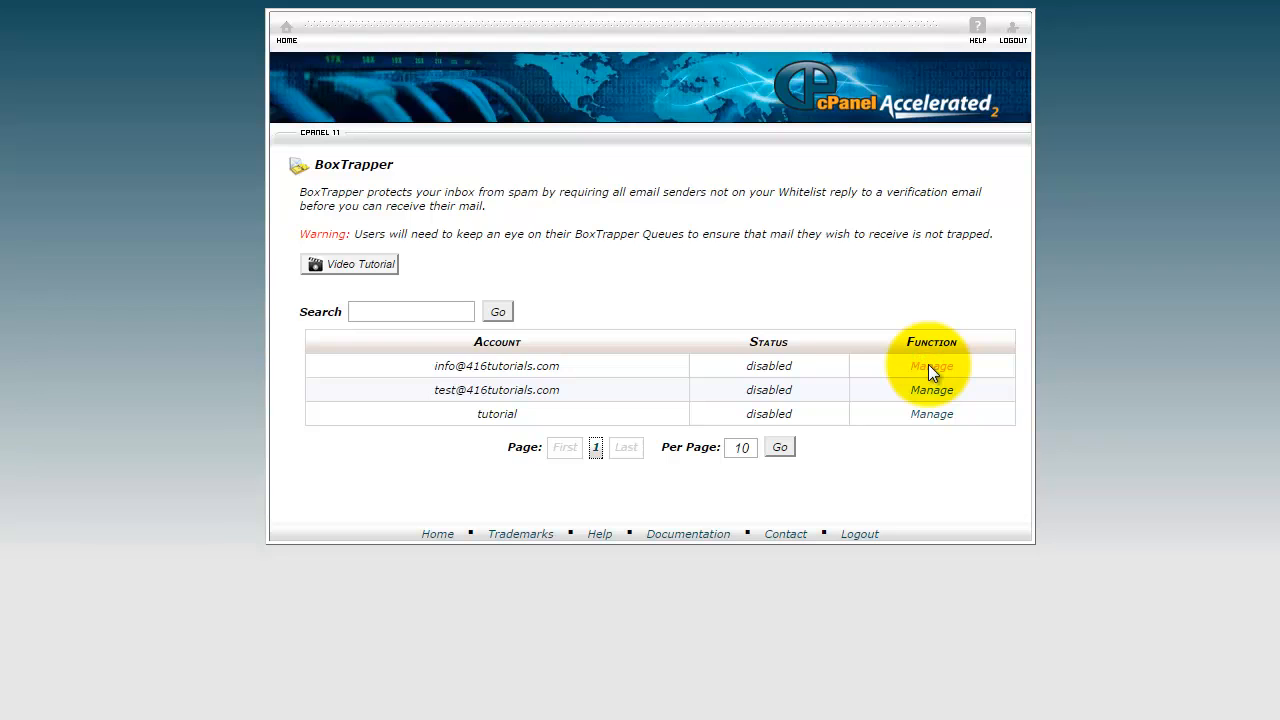
{"action": "left_click", "coordinate": [932, 364]}
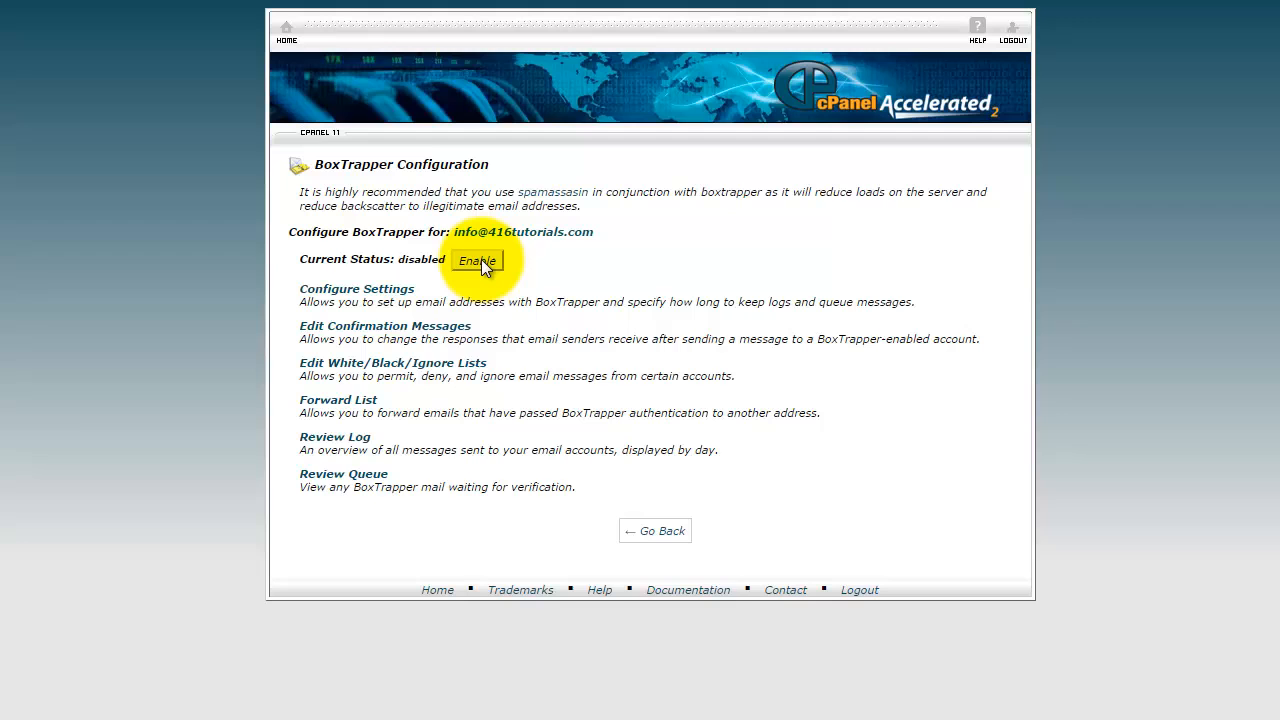
{"action": "left_click", "coordinate": [476, 260]}
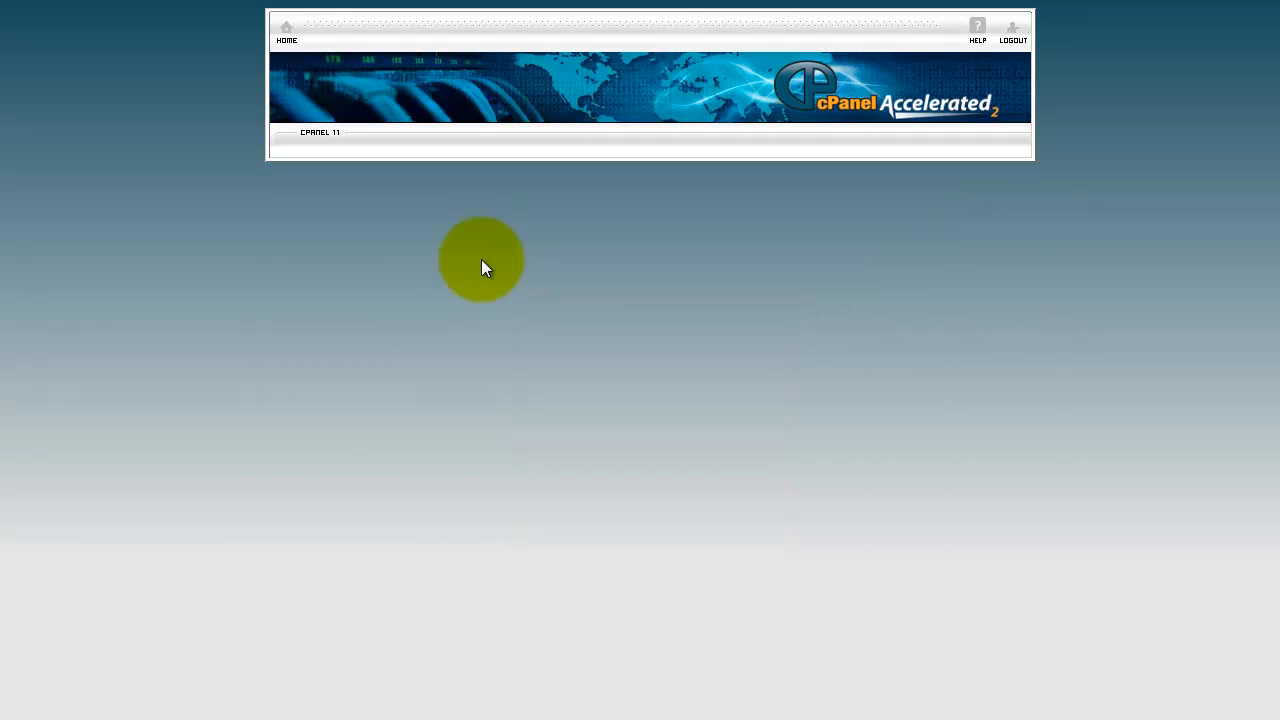
{"action": "left_click", "coordinate": [484, 258]}
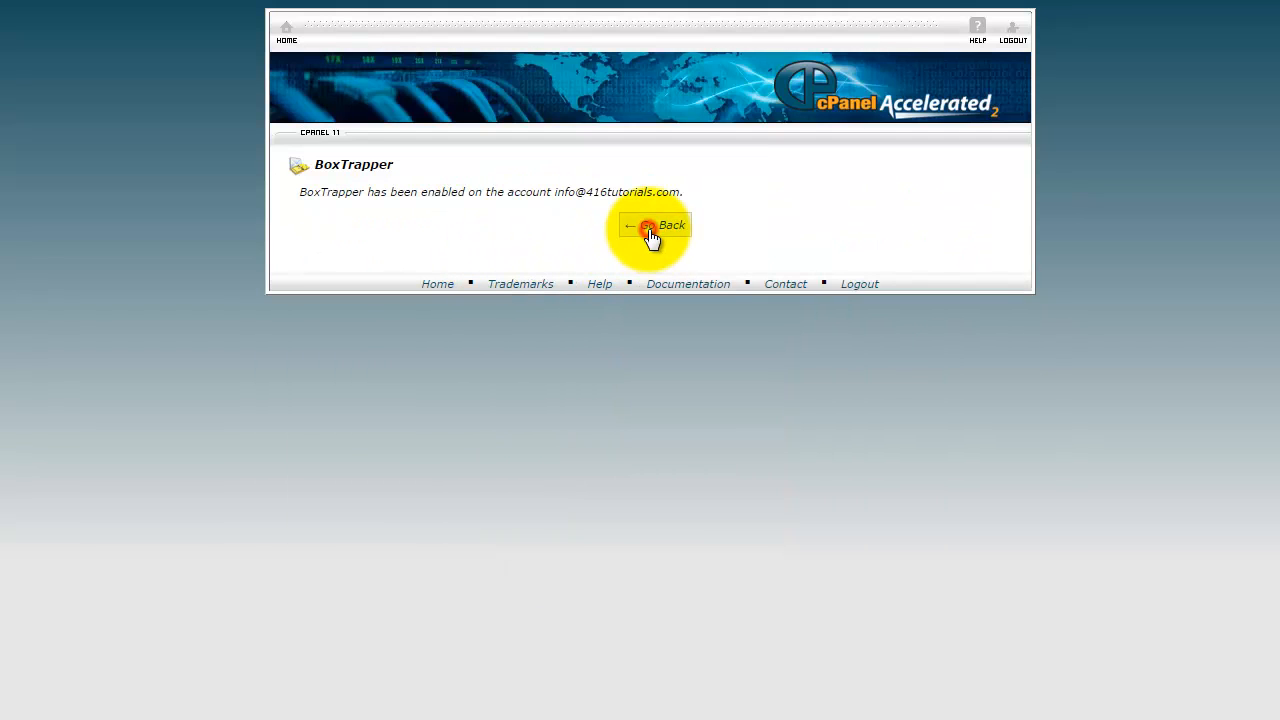
{"action": "left_click", "coordinate": [652, 224]}
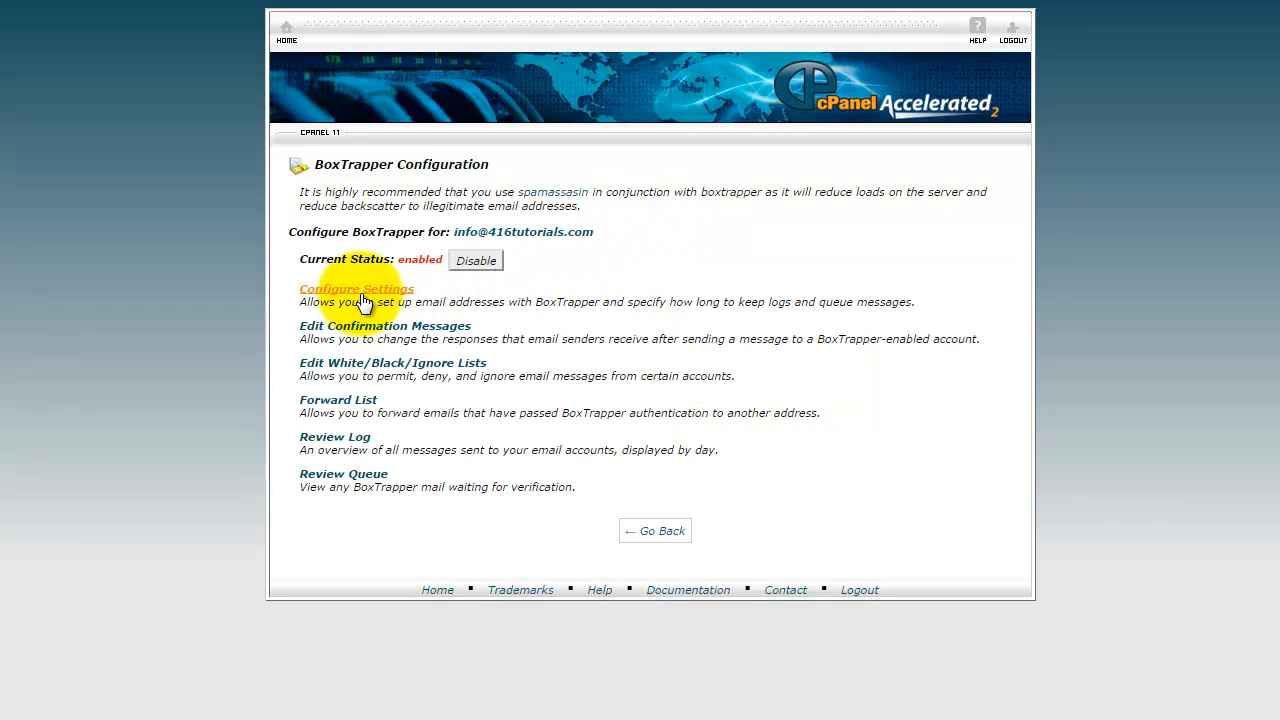
{"action": "left_click", "coordinate": [356, 288]}
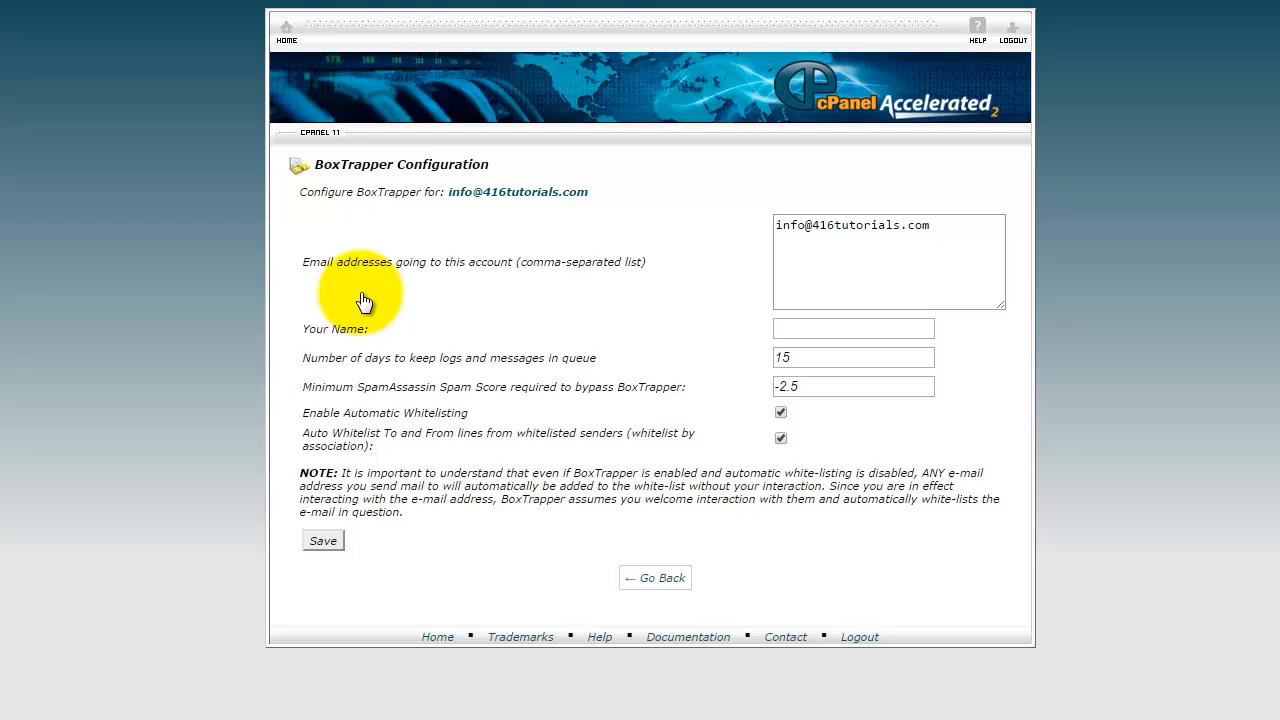
{"action": "mouse_move", "coordinate": [724, 424]}
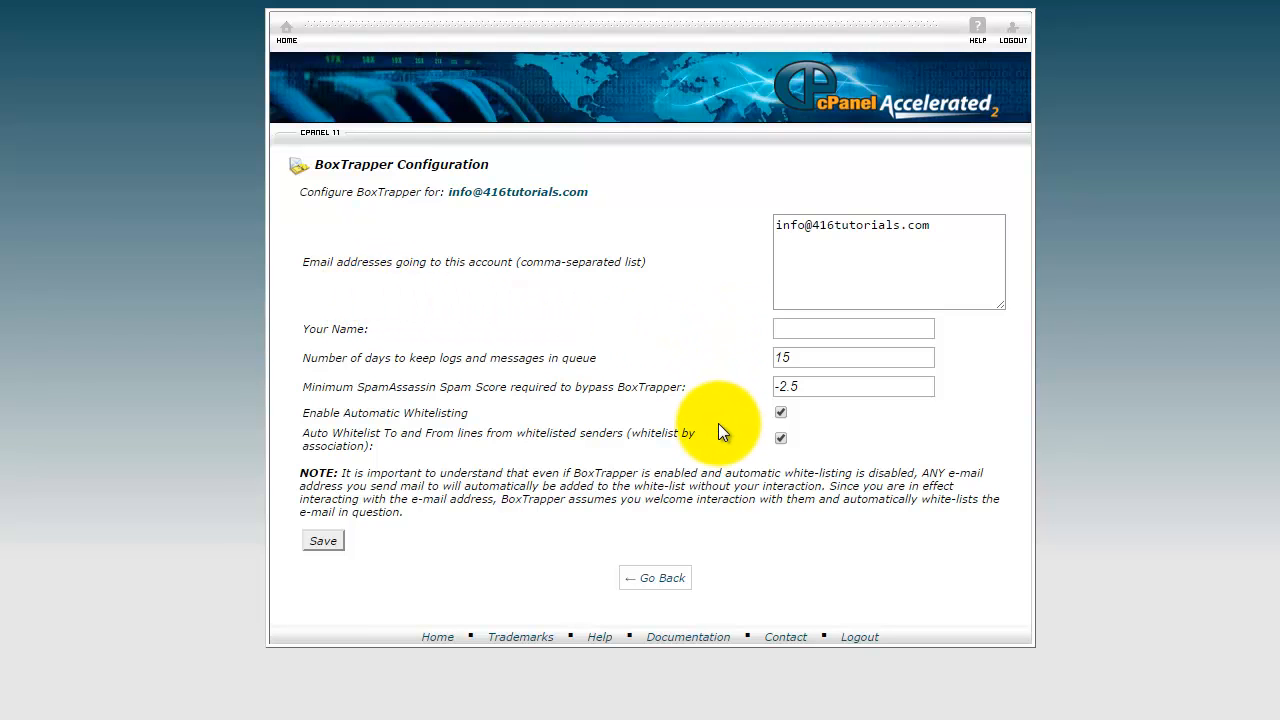
{"action": "mouse_move", "coordinate": [656, 578]}
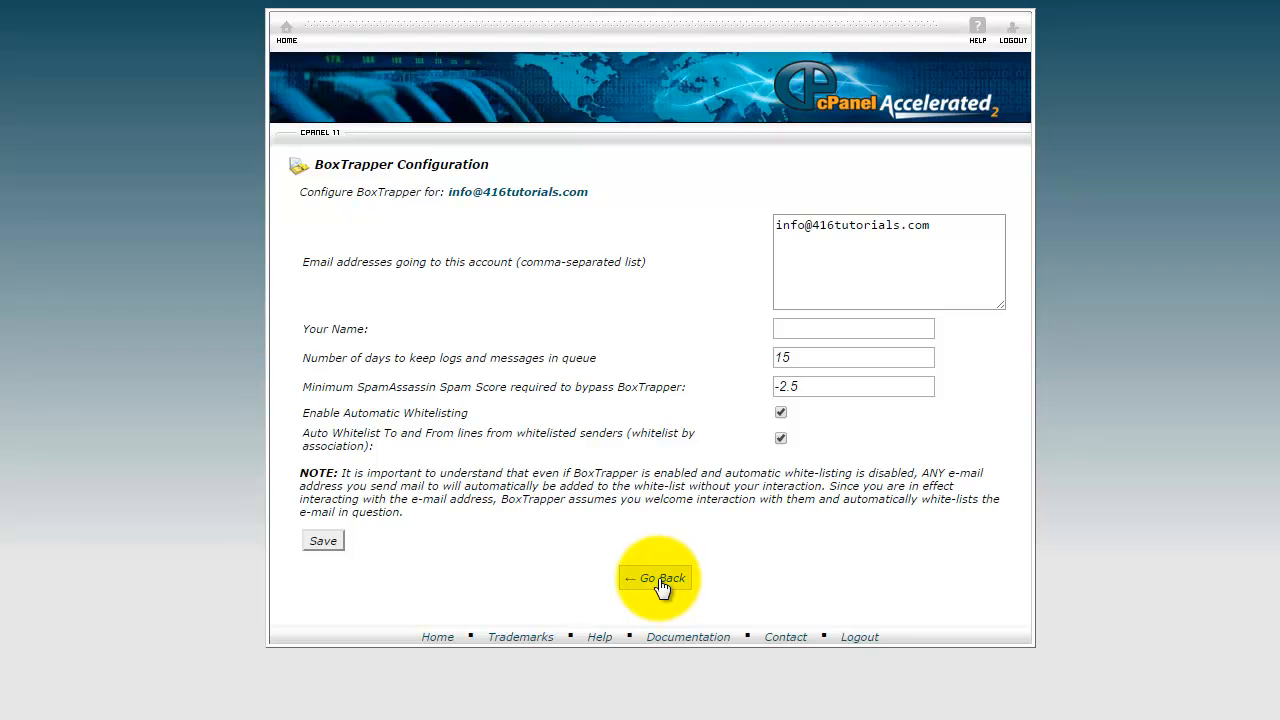
{"action": "left_click", "coordinate": [656, 578]}
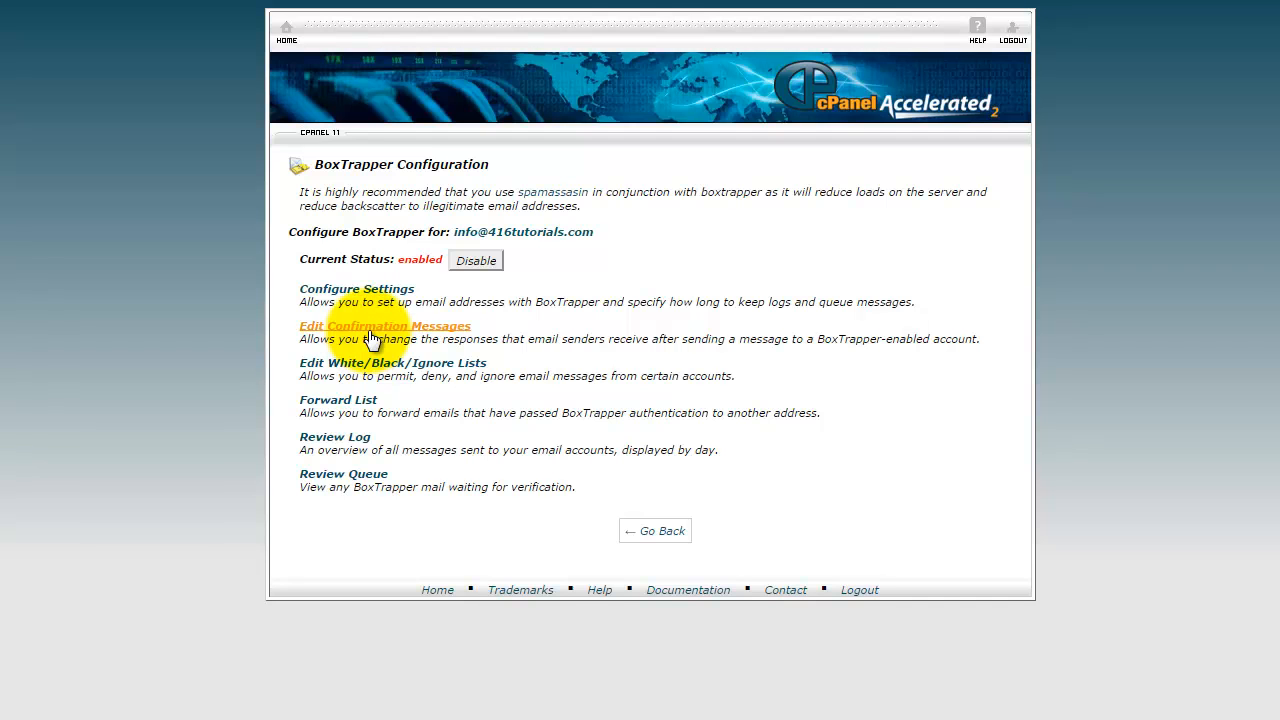
Review the verifyreleased confirmation message, inspecting its %fromname% subject placeholder
{"action": "left_click", "coordinate": [384, 324]}
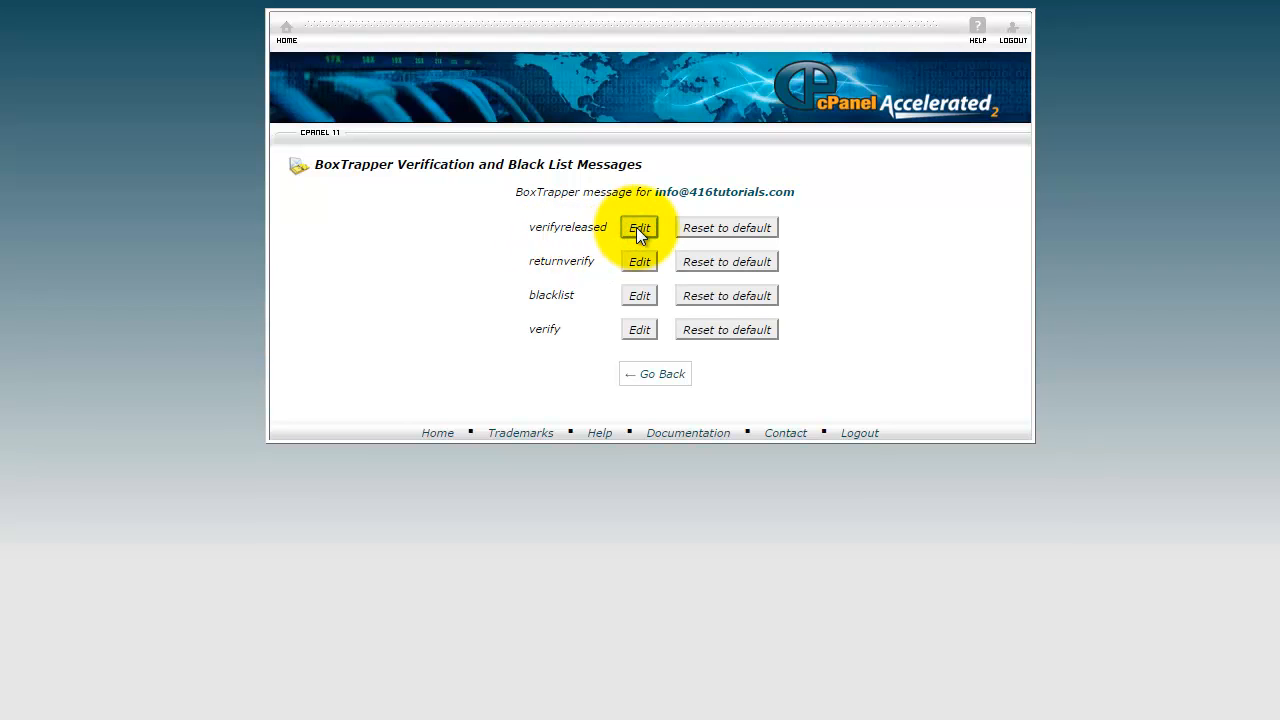
{"action": "left_click", "coordinate": [640, 228]}
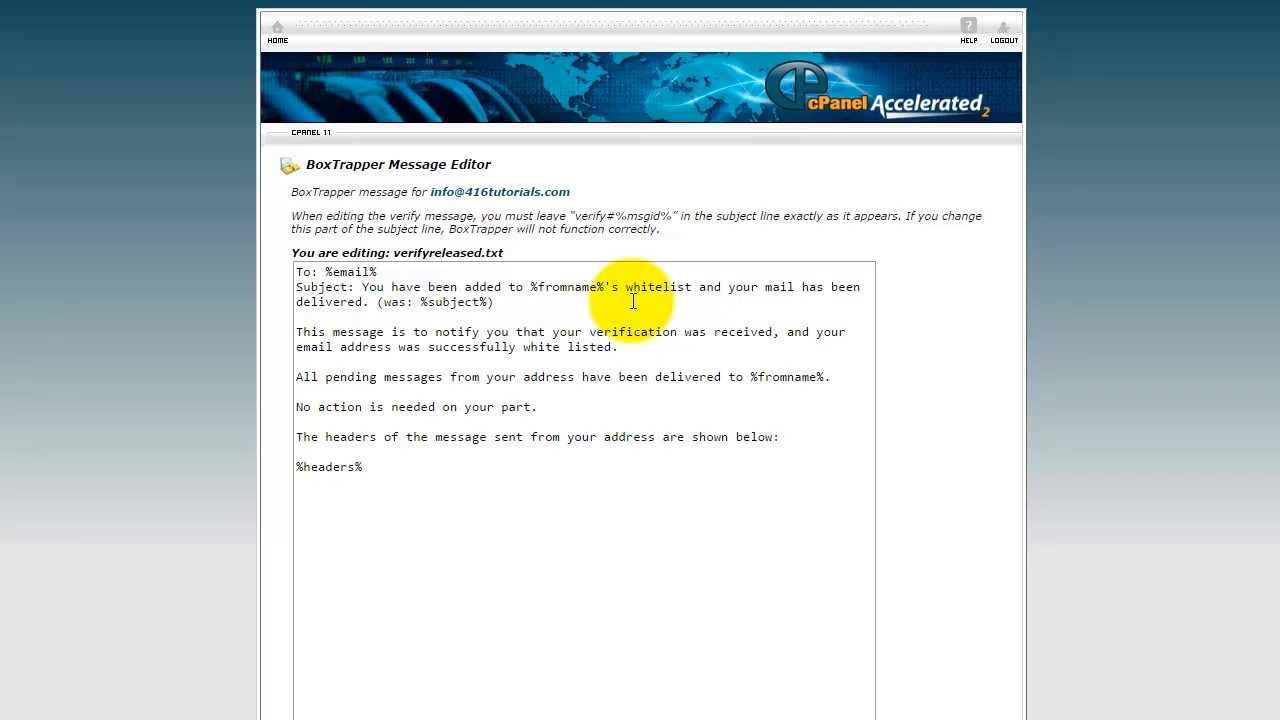
{"action": "mouse_move", "coordinate": [530, 290]}
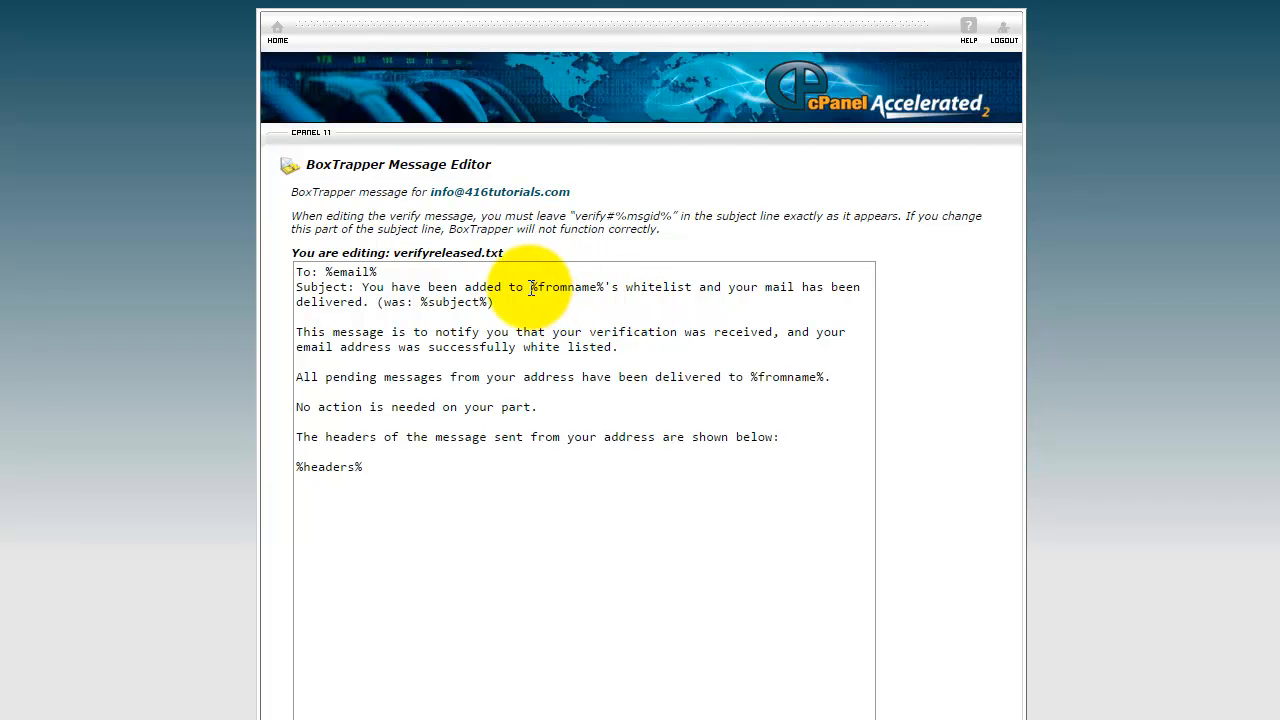
{"action": "double_click", "coordinate": [568, 288]}
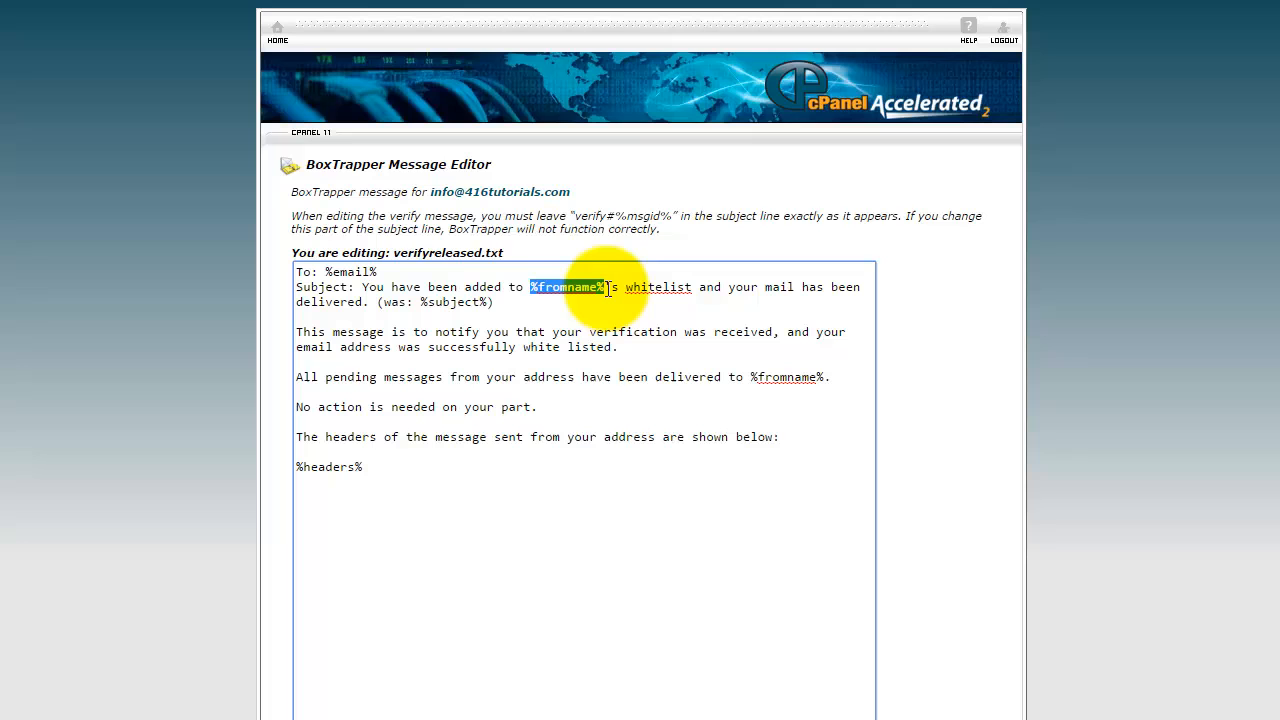
{"action": "type", "text": "'"}
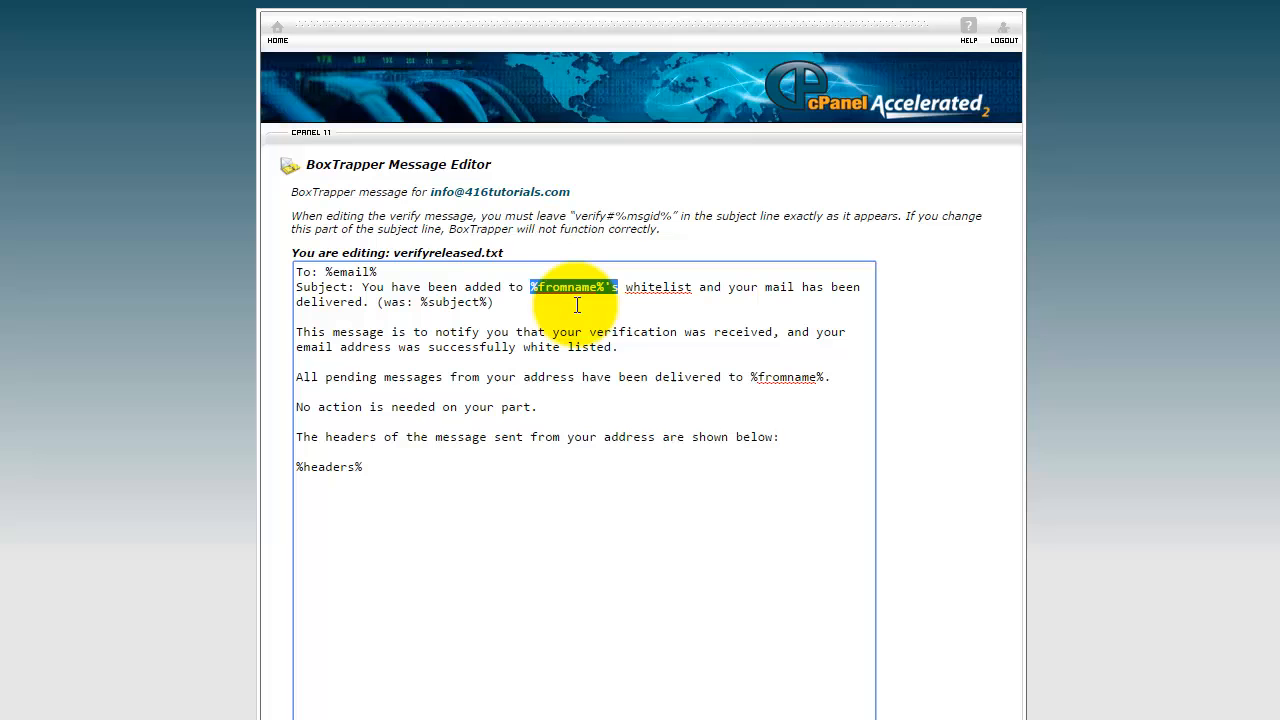
{"action": "mouse_move", "coordinate": [576, 412]}
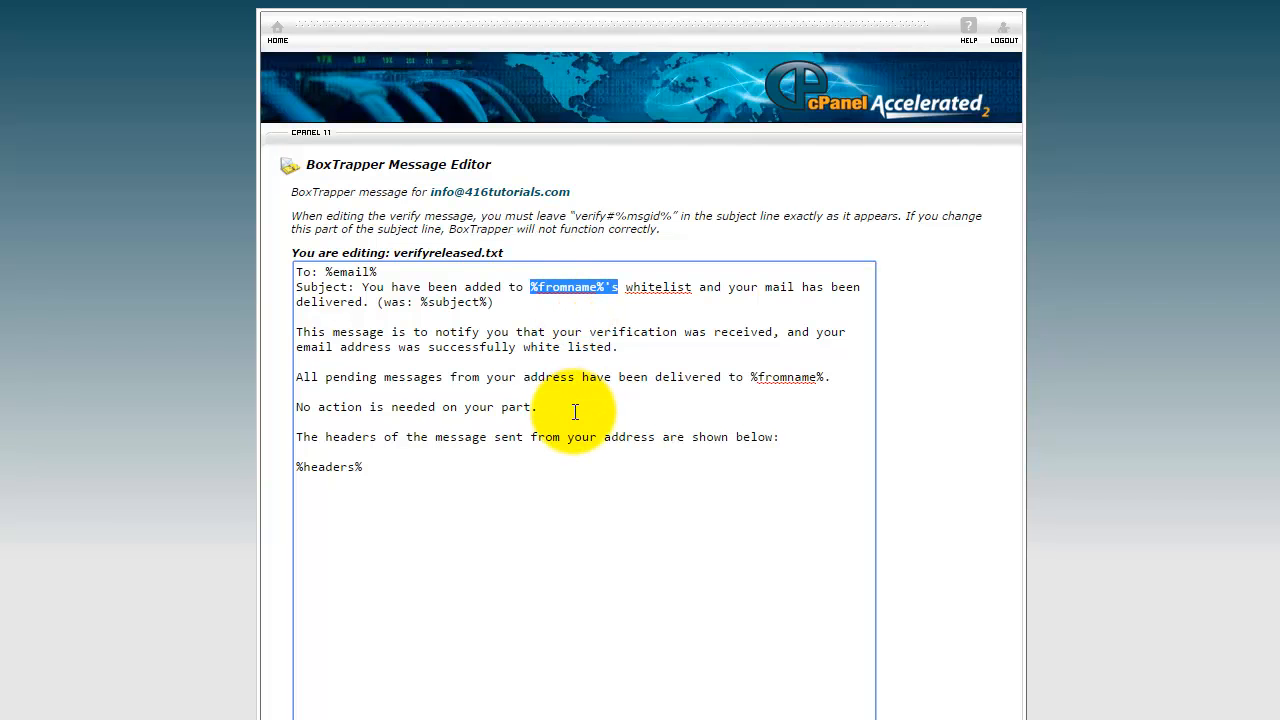
{"action": "scroll", "scroll_direction": "down", "scroll_amount": 3}
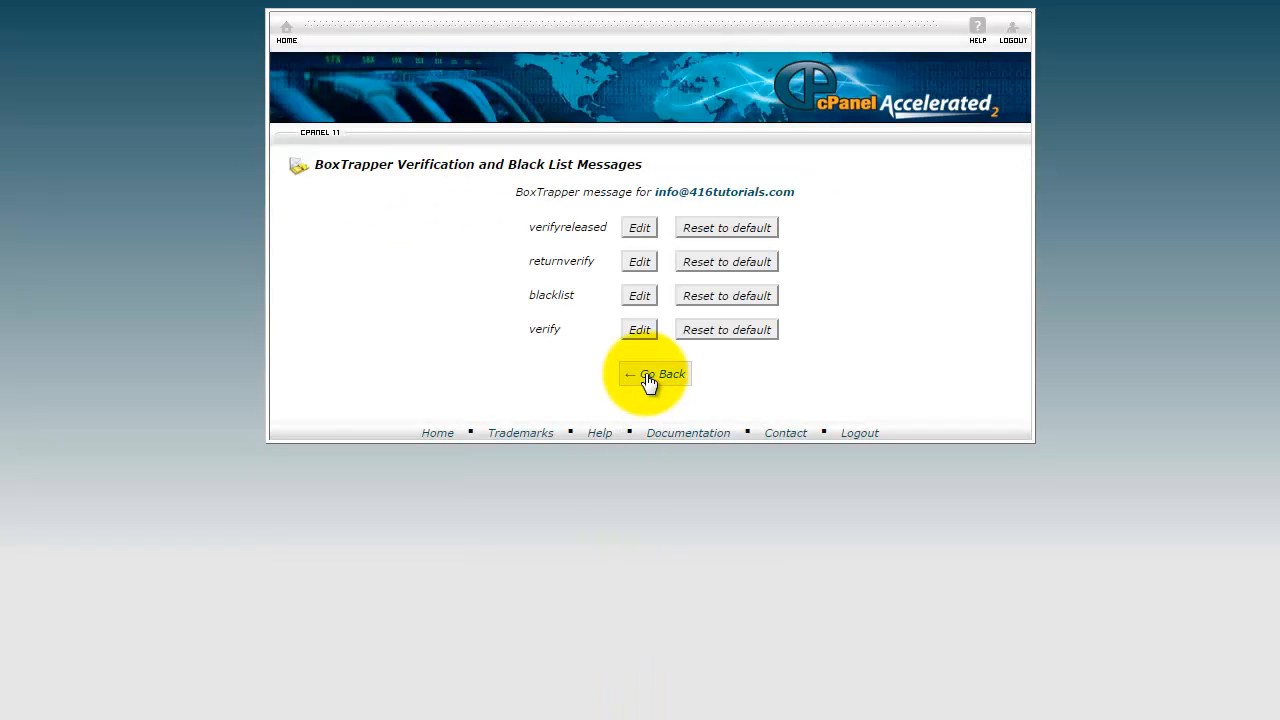
Reach the empty Blacklist Editor via the white/black/ignore lists page
{"action": "left_click", "coordinate": [654, 374]}
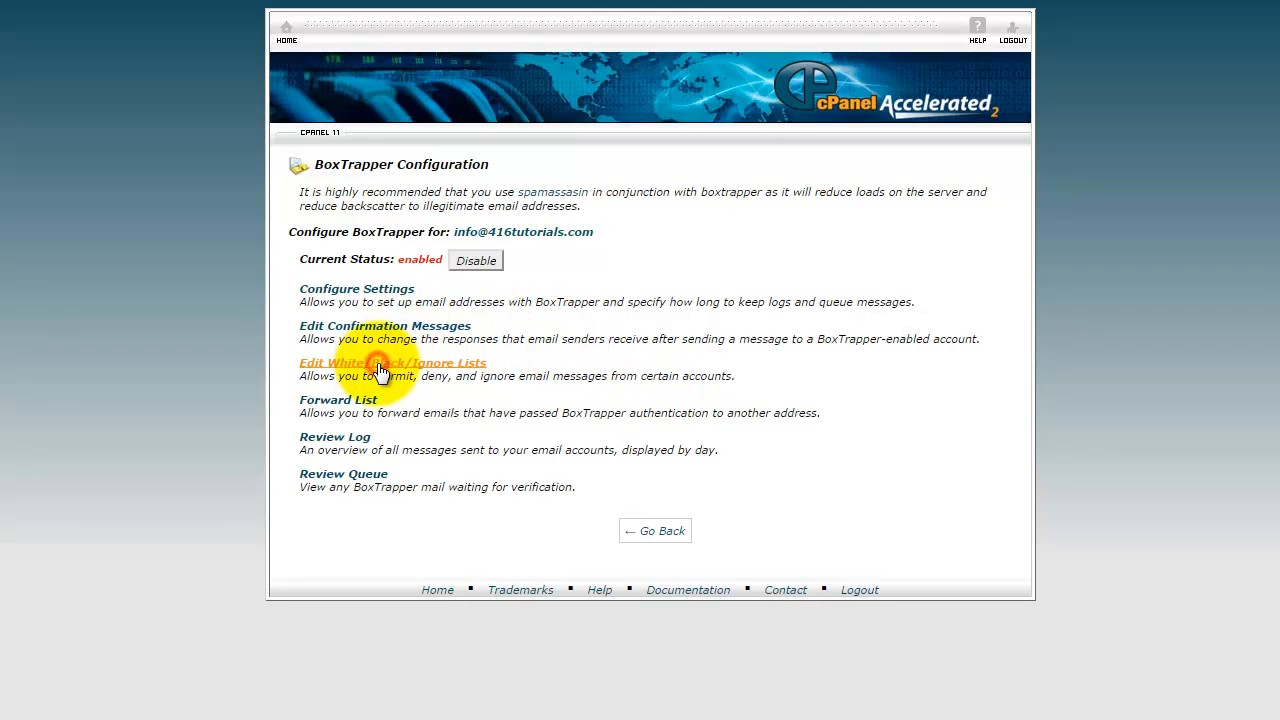
{"action": "left_click", "coordinate": [392, 362]}
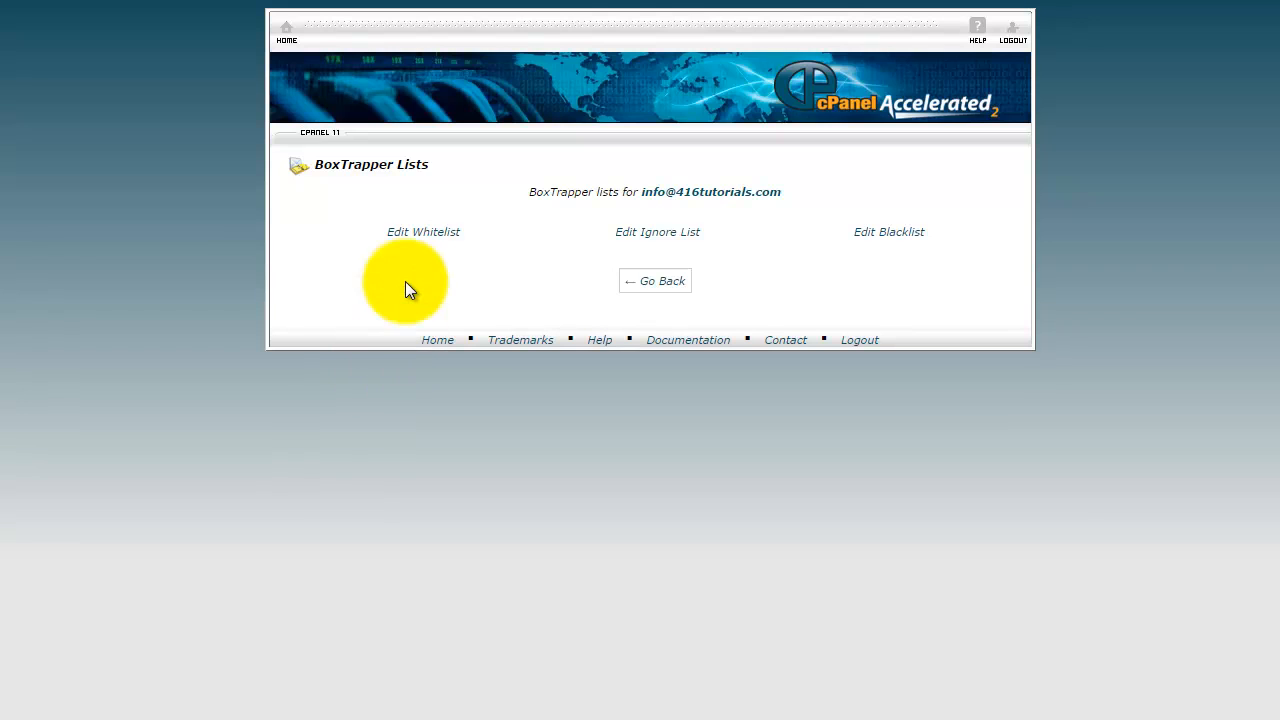
{"action": "mouse_move", "coordinate": [418, 268]}
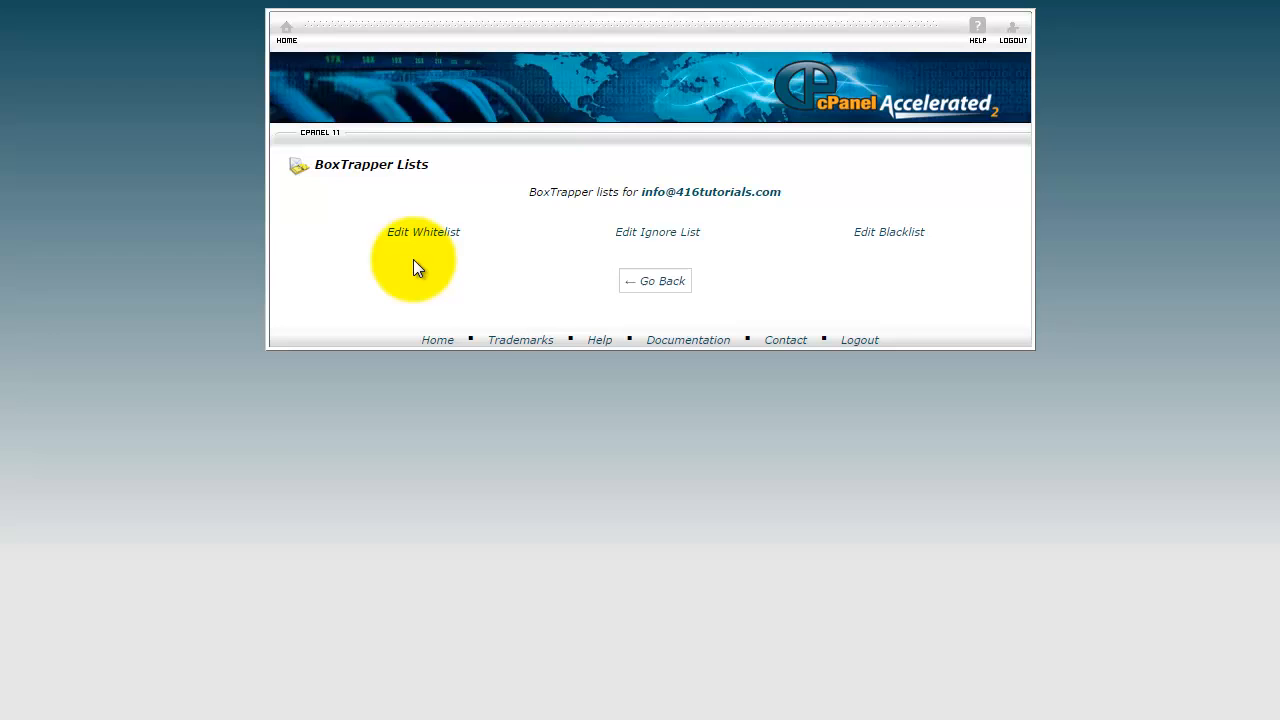
{"action": "mouse_move", "coordinate": [632, 256]}
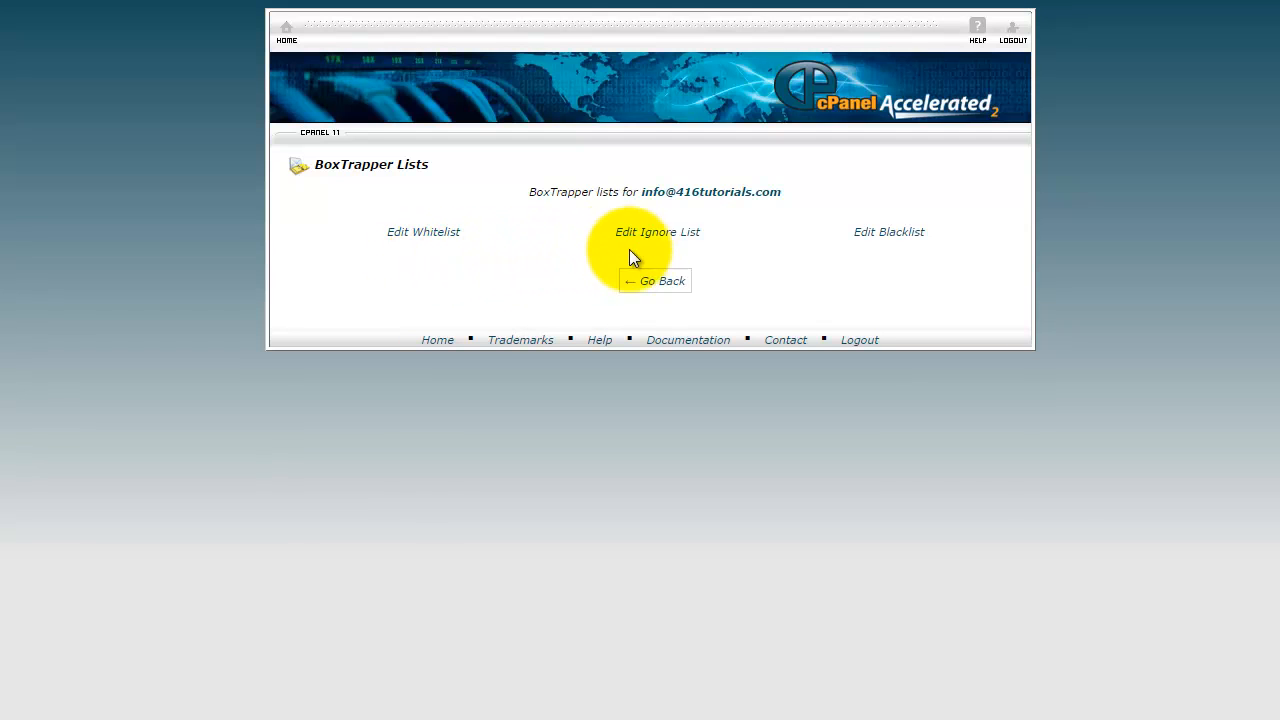
{"action": "mouse_move", "coordinate": [716, 262]}
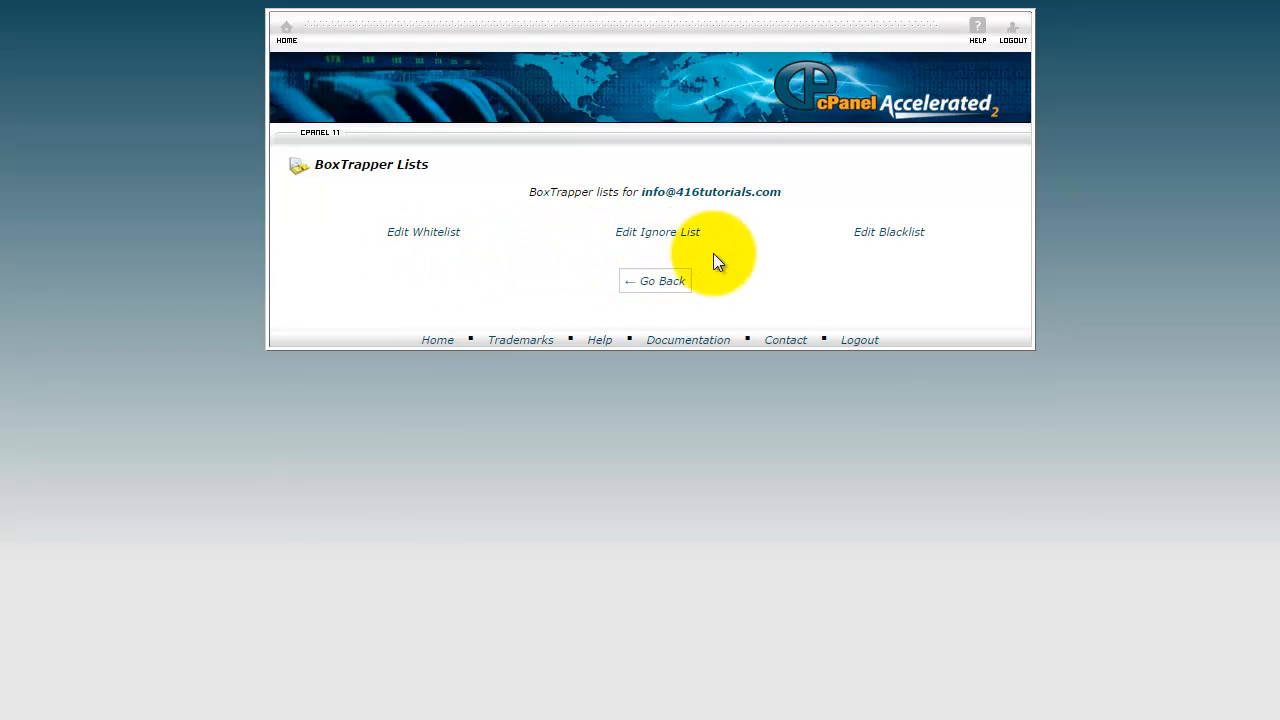
{"action": "mouse_move", "coordinate": [890, 232]}
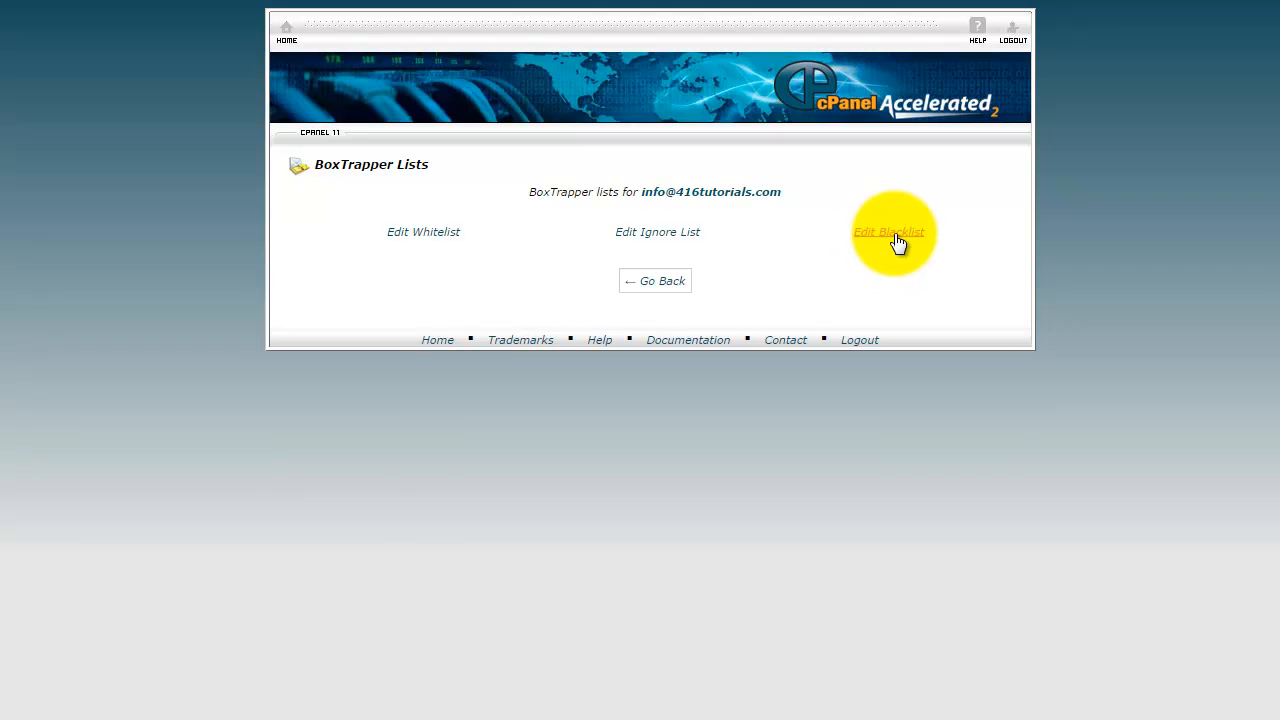
{"action": "left_click", "coordinate": [888, 232]}
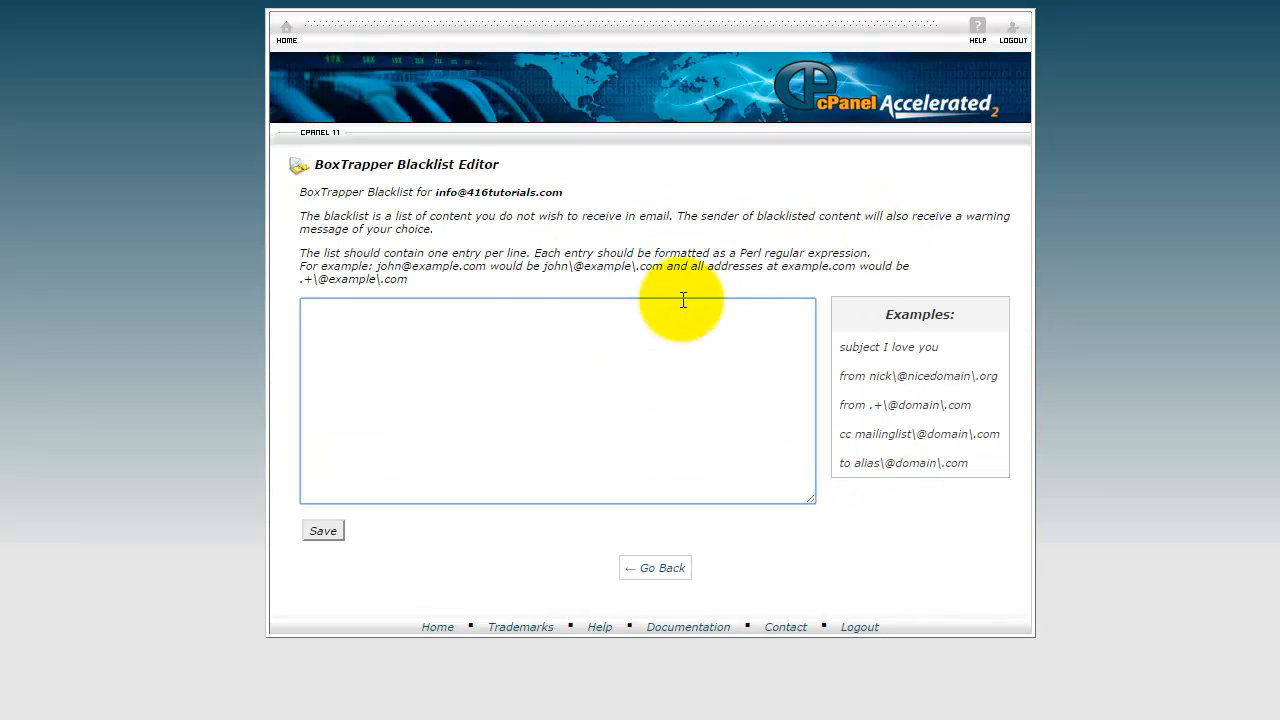
{"action": "mouse_move", "coordinate": [534, 336]}
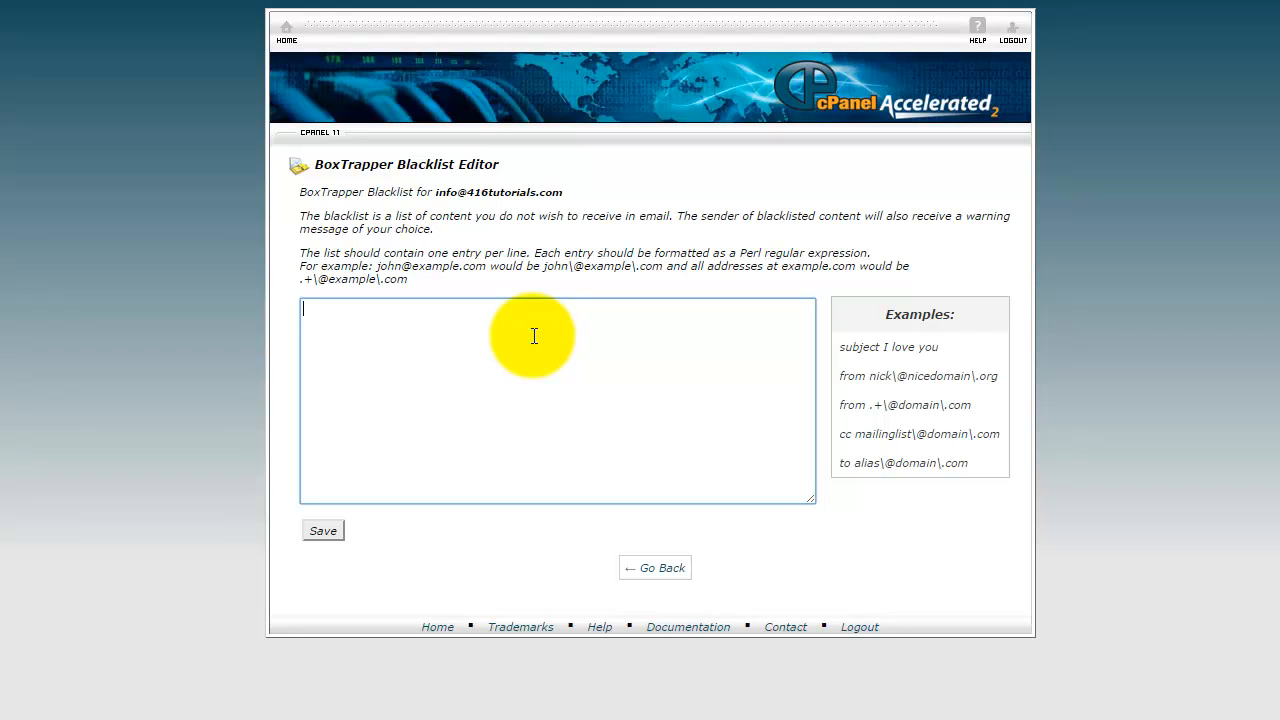
{"action": "mouse_move", "coordinate": [508, 388]}
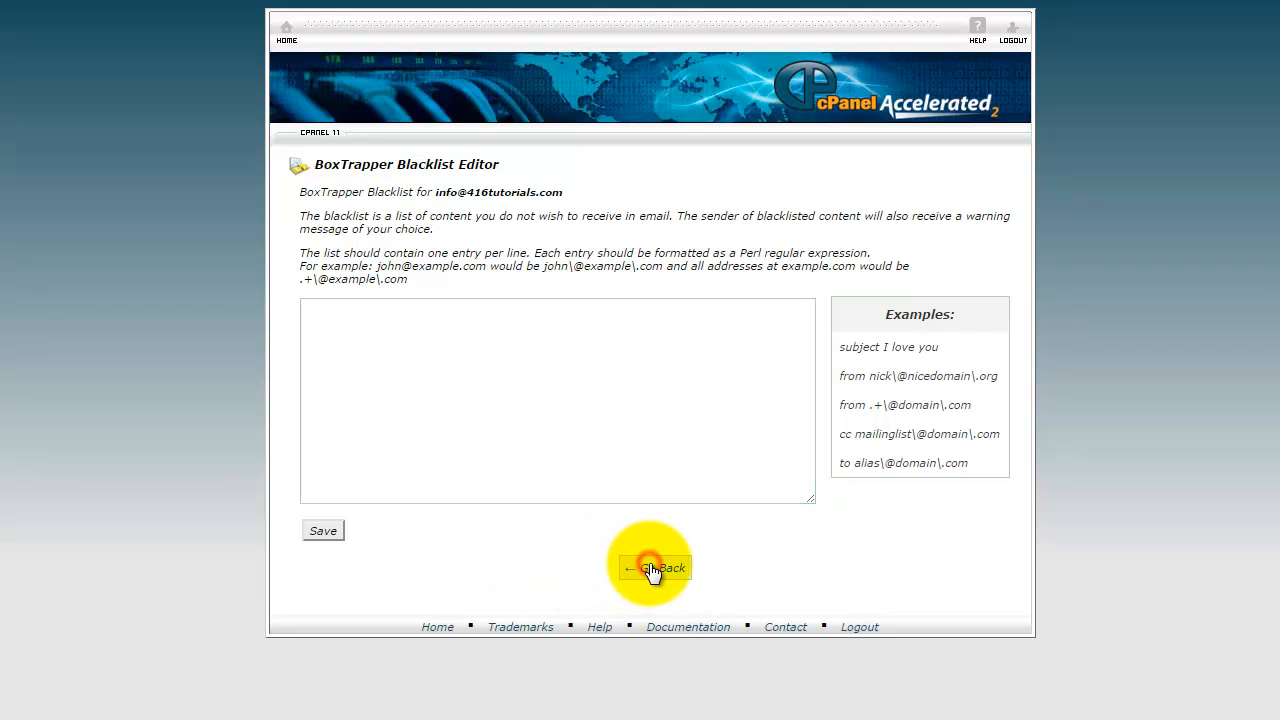
Leave the blacklist empty and return to the account's BoxTrapper configuration page
{"action": "left_click", "coordinate": [652, 568]}
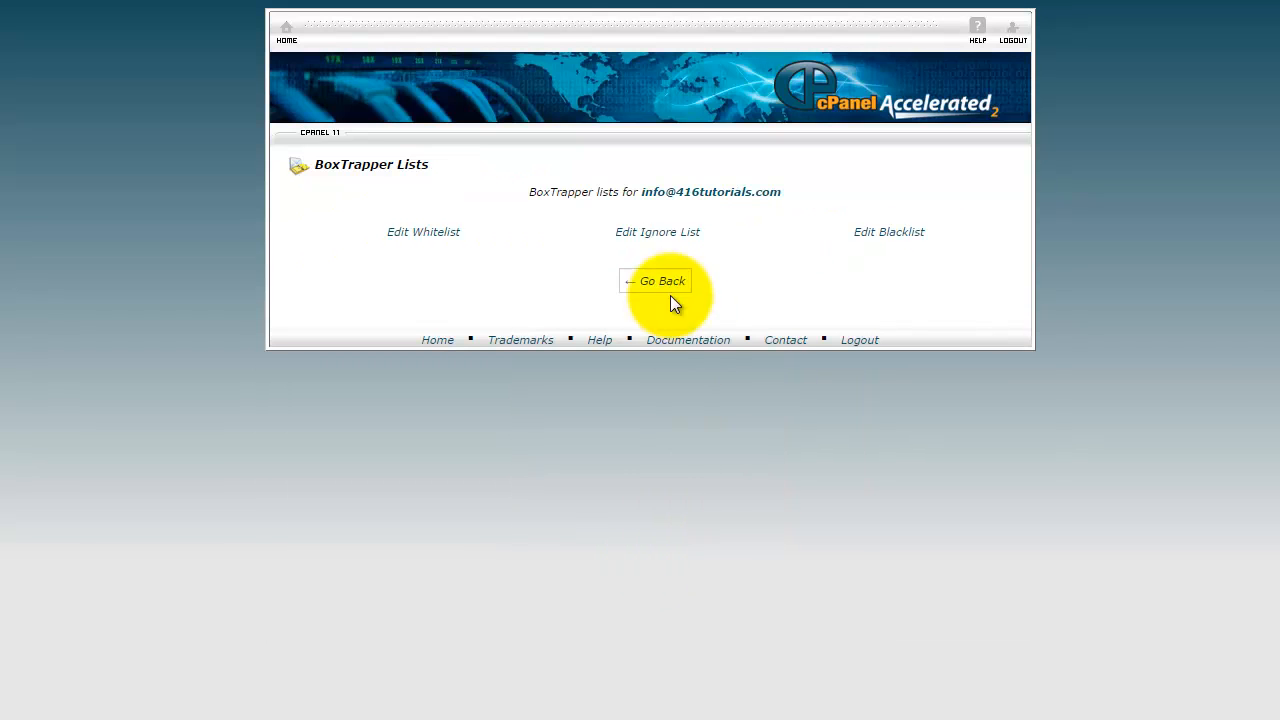
{"action": "left_click", "coordinate": [656, 280]}
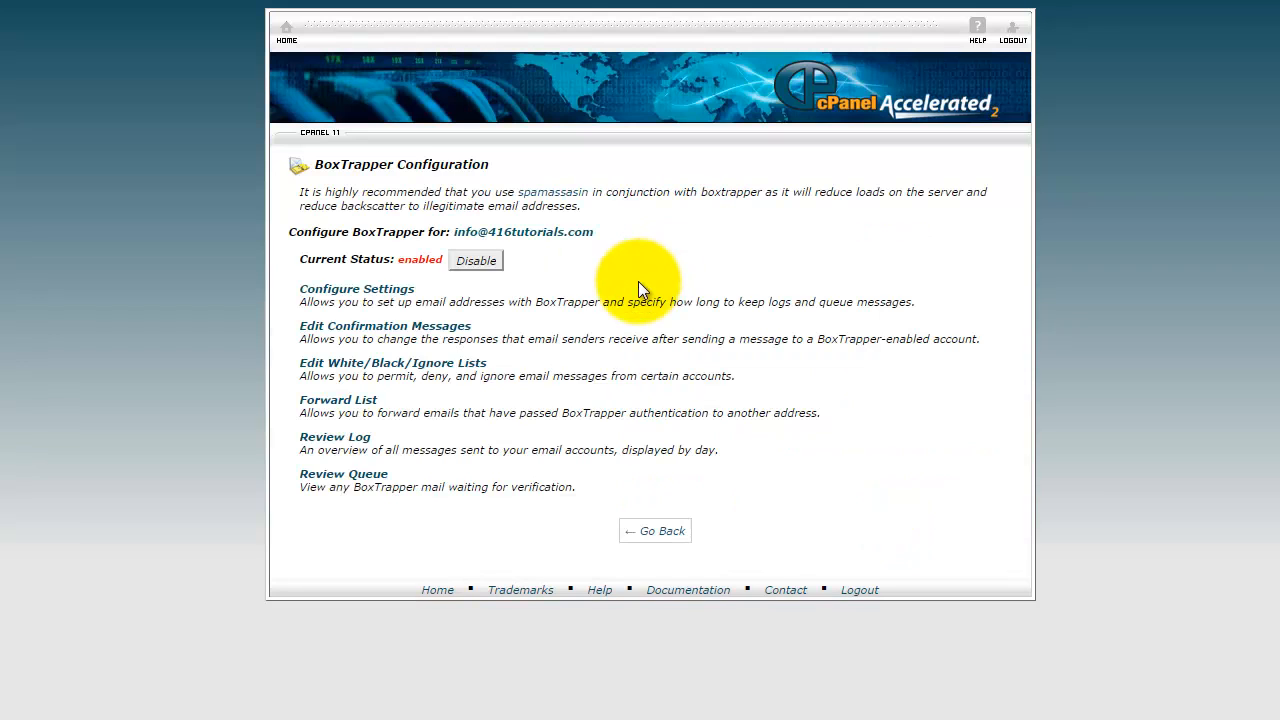
{"action": "mouse_move", "coordinate": [376, 408]}
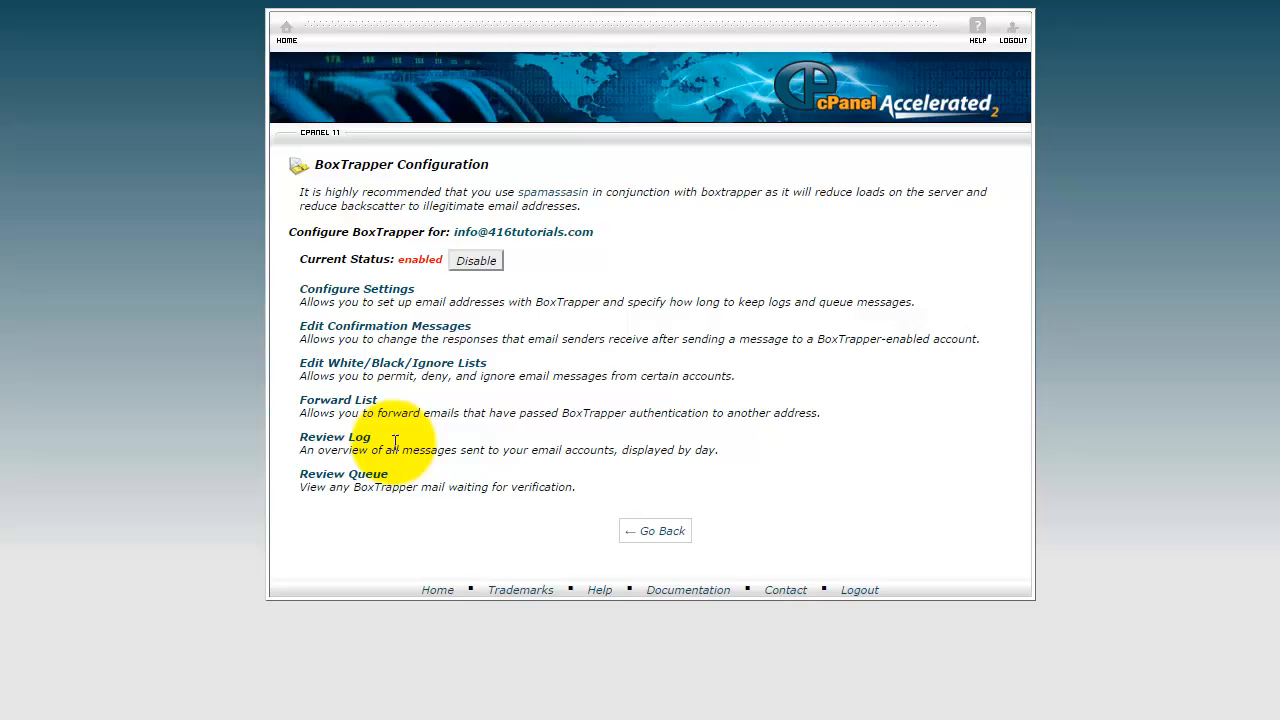
{"action": "mouse_move", "coordinate": [404, 488]}
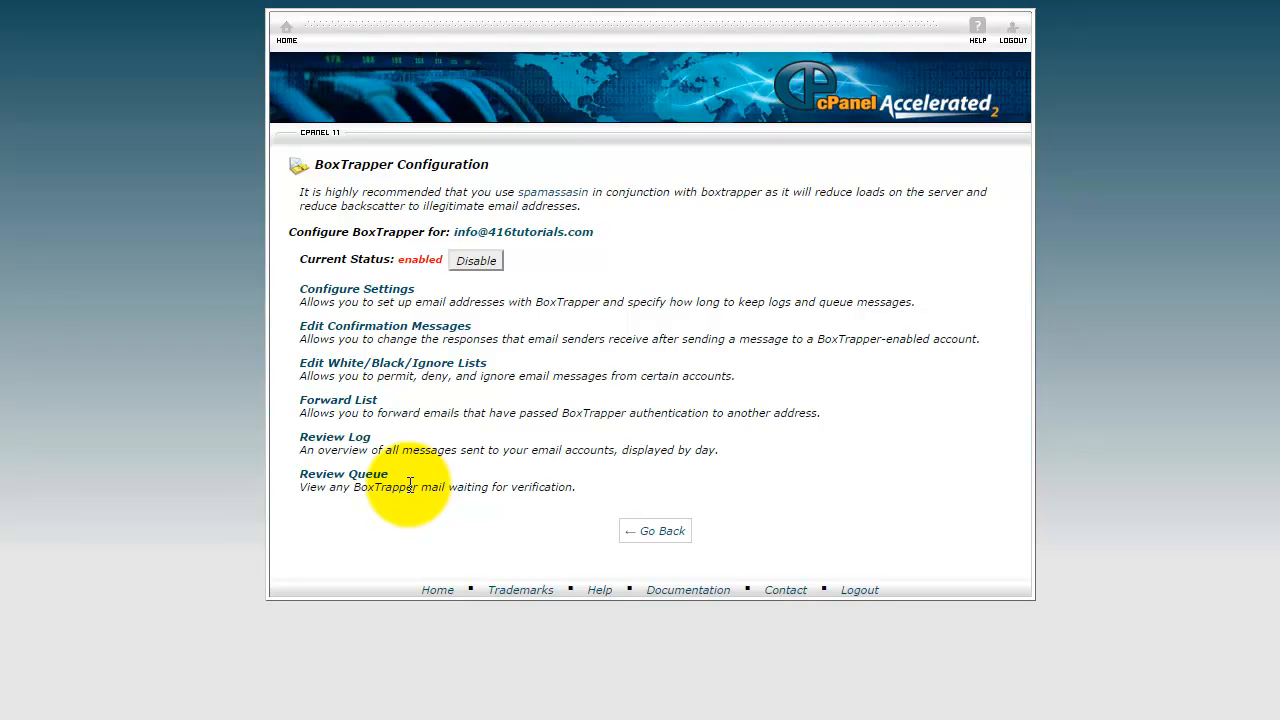
{"action": "mouse_move", "coordinate": [410, 486]}
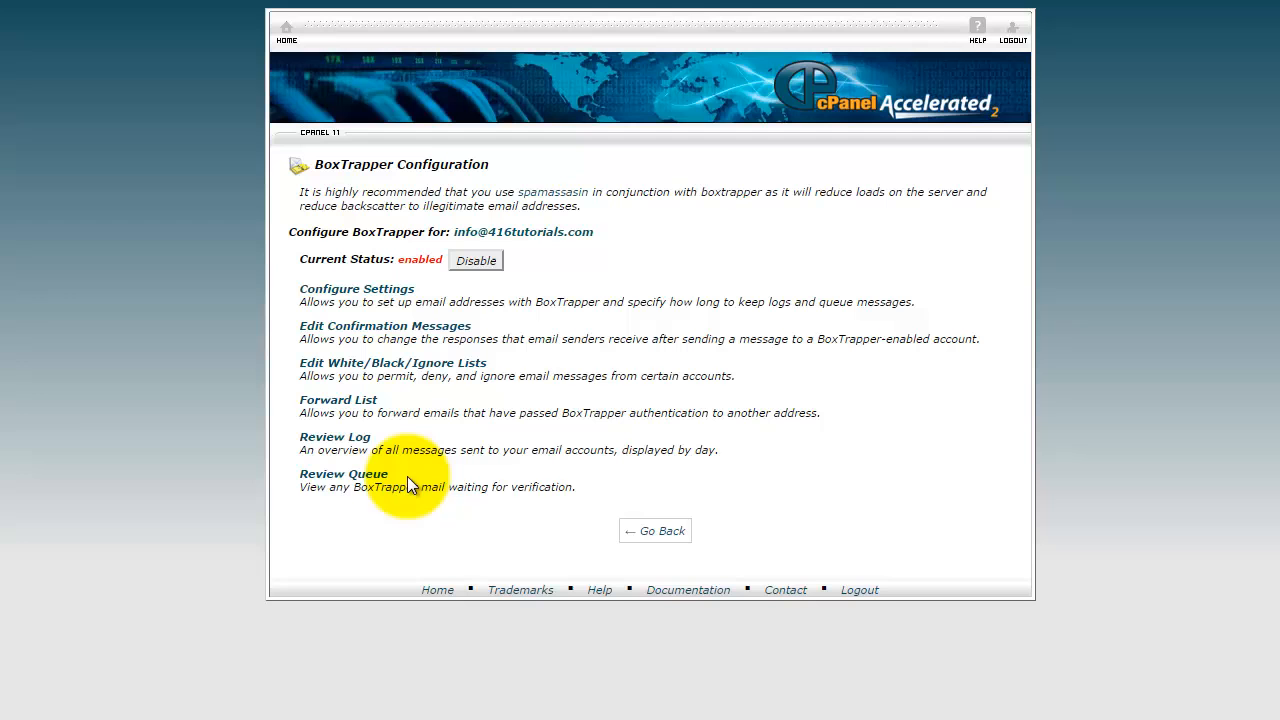
{"action": "mouse_move", "coordinate": [304, 178]}
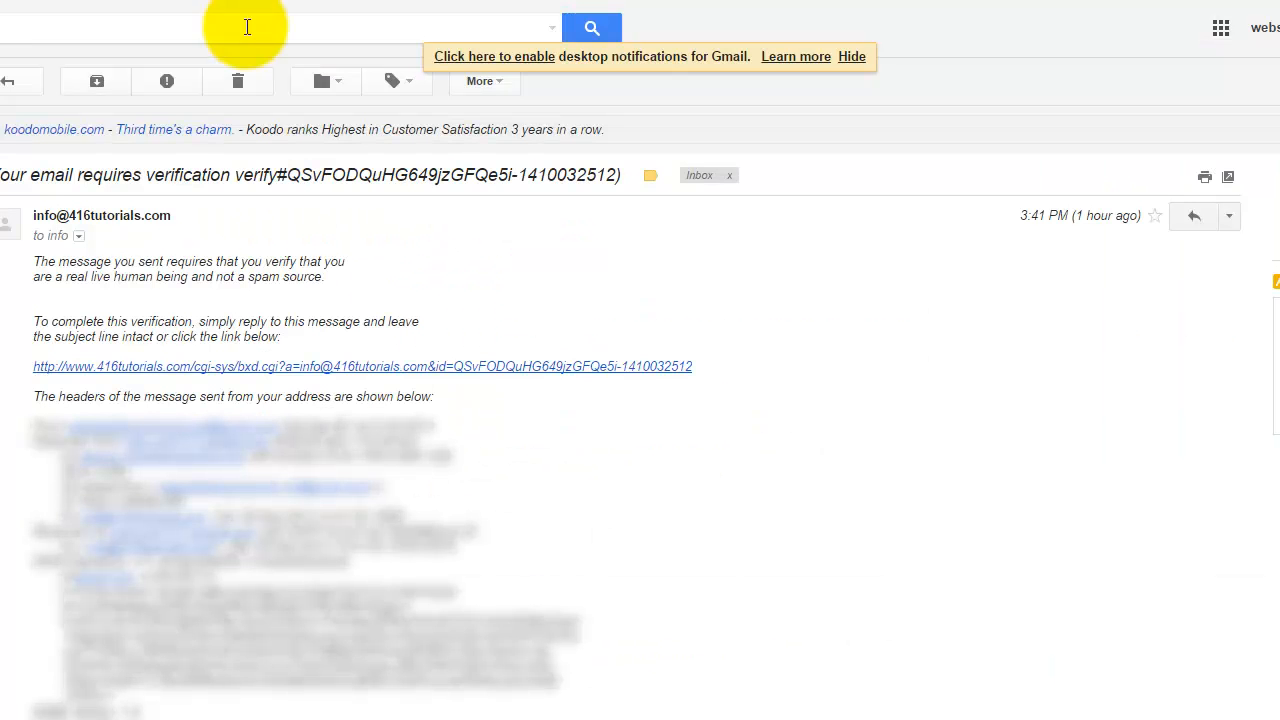
{"action": "mouse_move", "coordinate": [52, 304]}
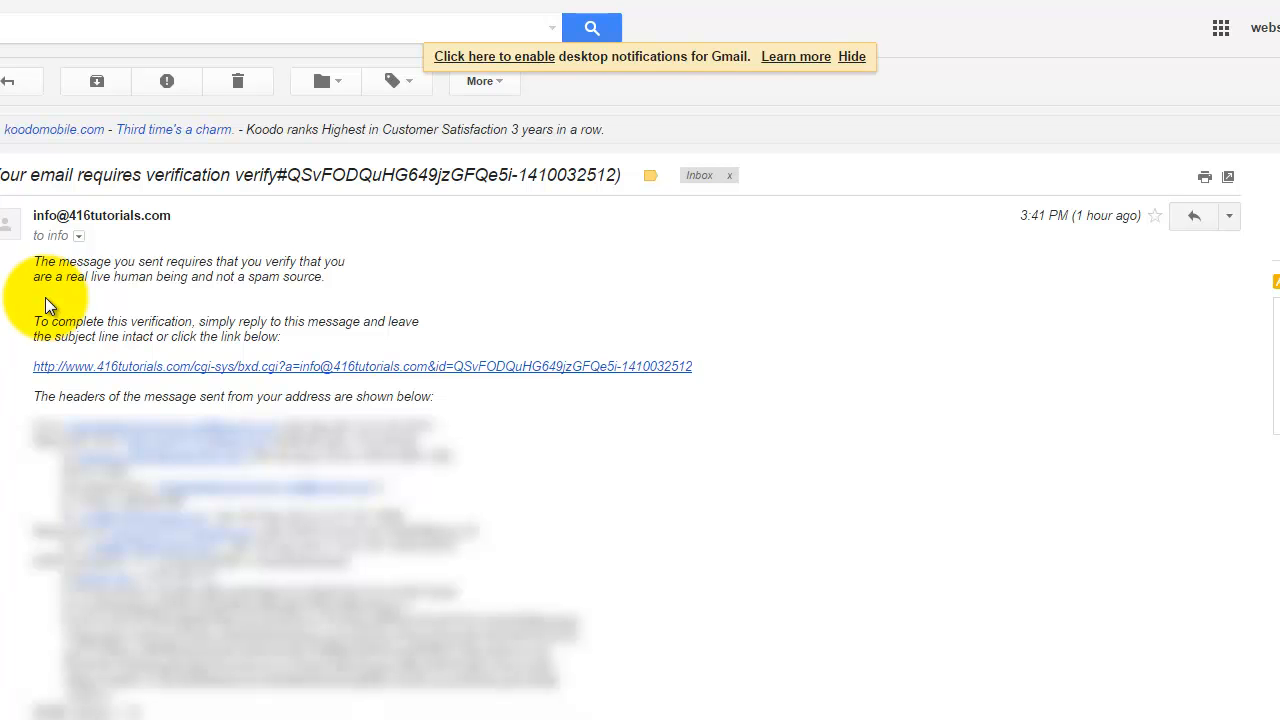
{"action": "mouse_move", "coordinate": [252, 298]}
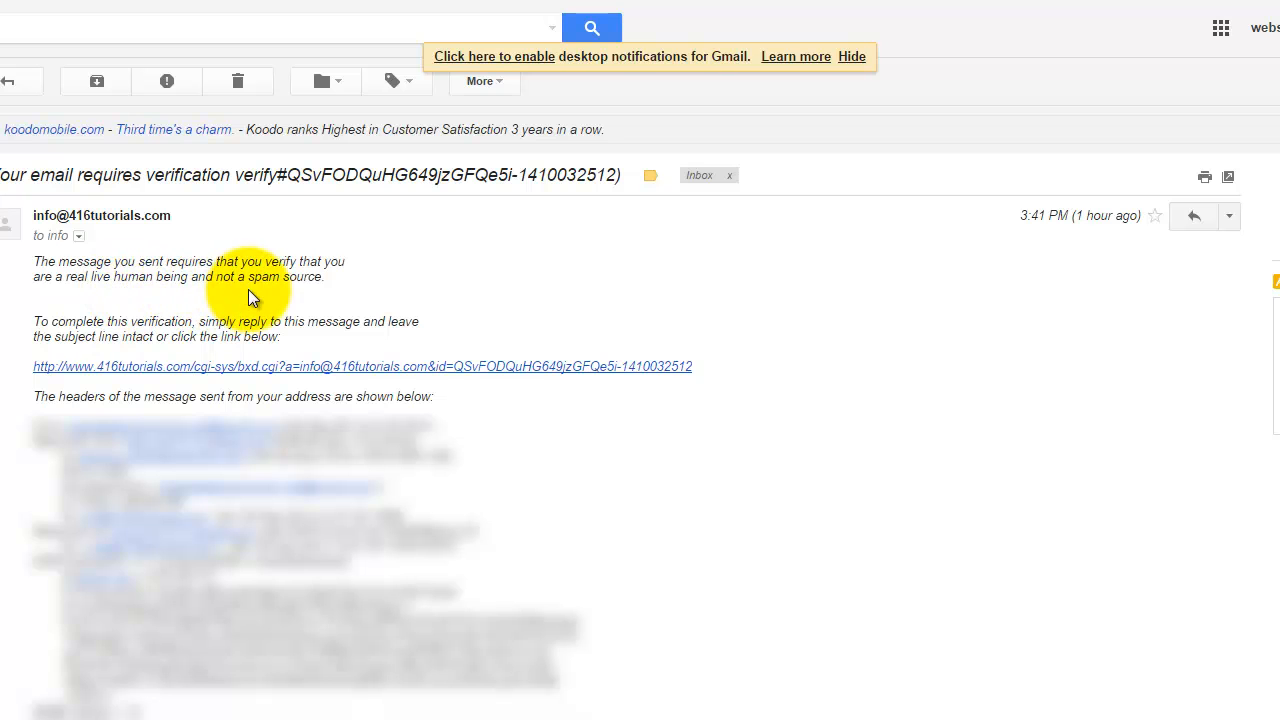
{"action": "mouse_move", "coordinate": [312, 352]}
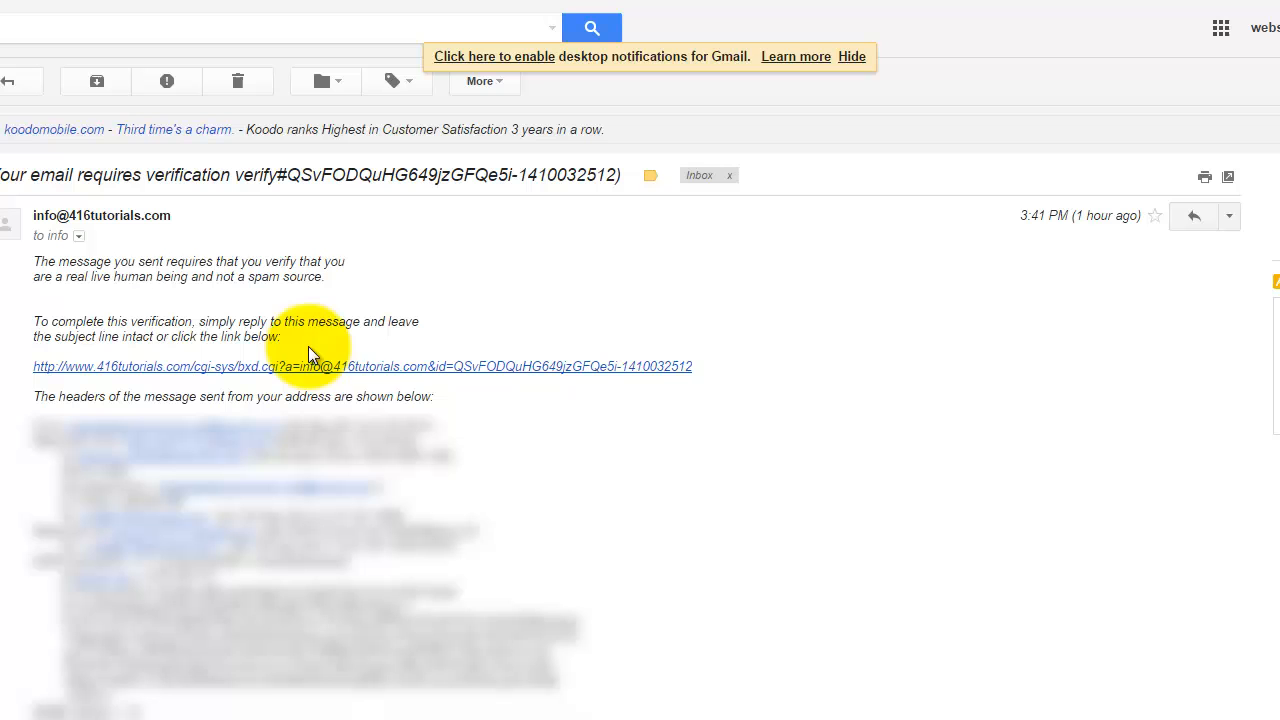
{"action": "mouse_move", "coordinate": [370, 378]}
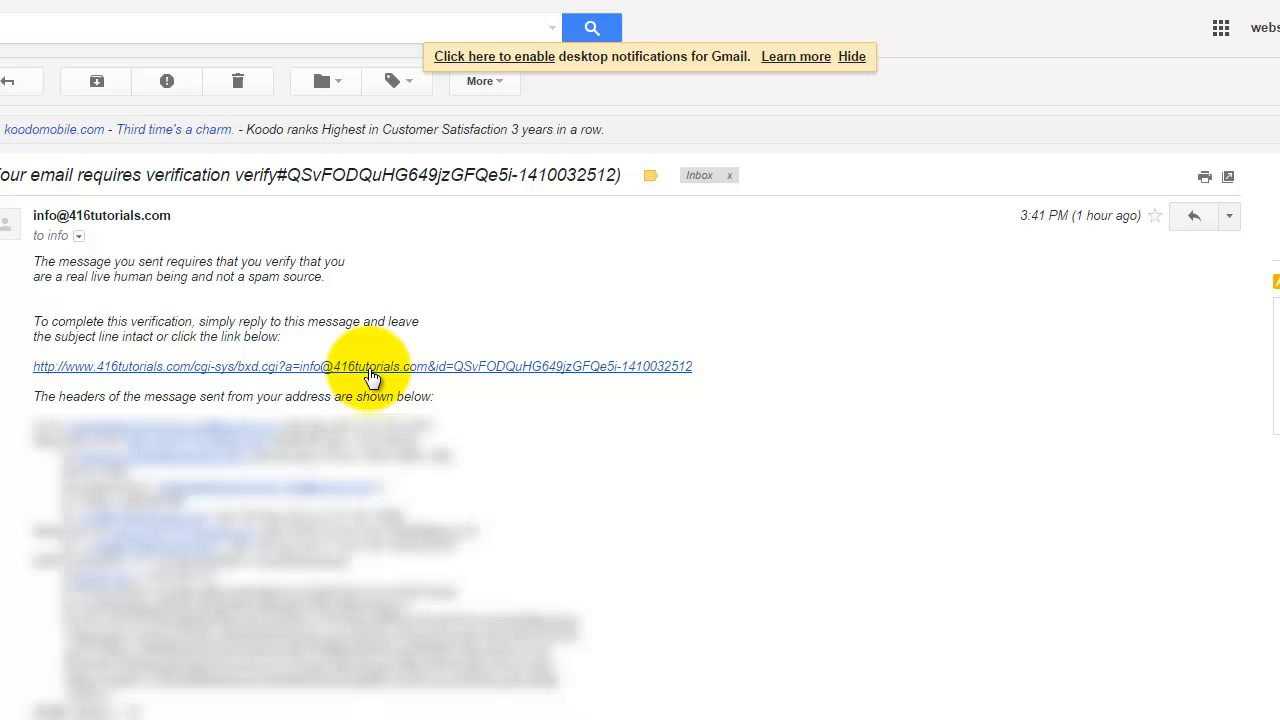
{"action": "mouse_move", "coordinate": [476, 402]}
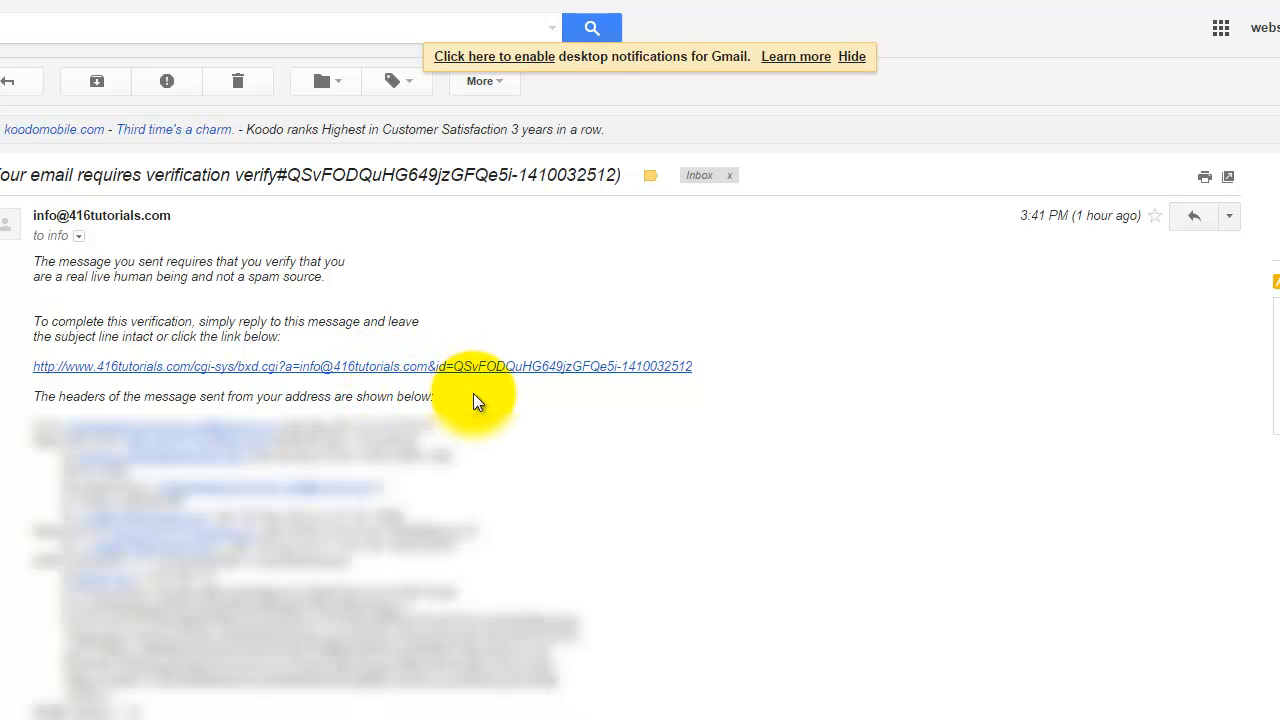